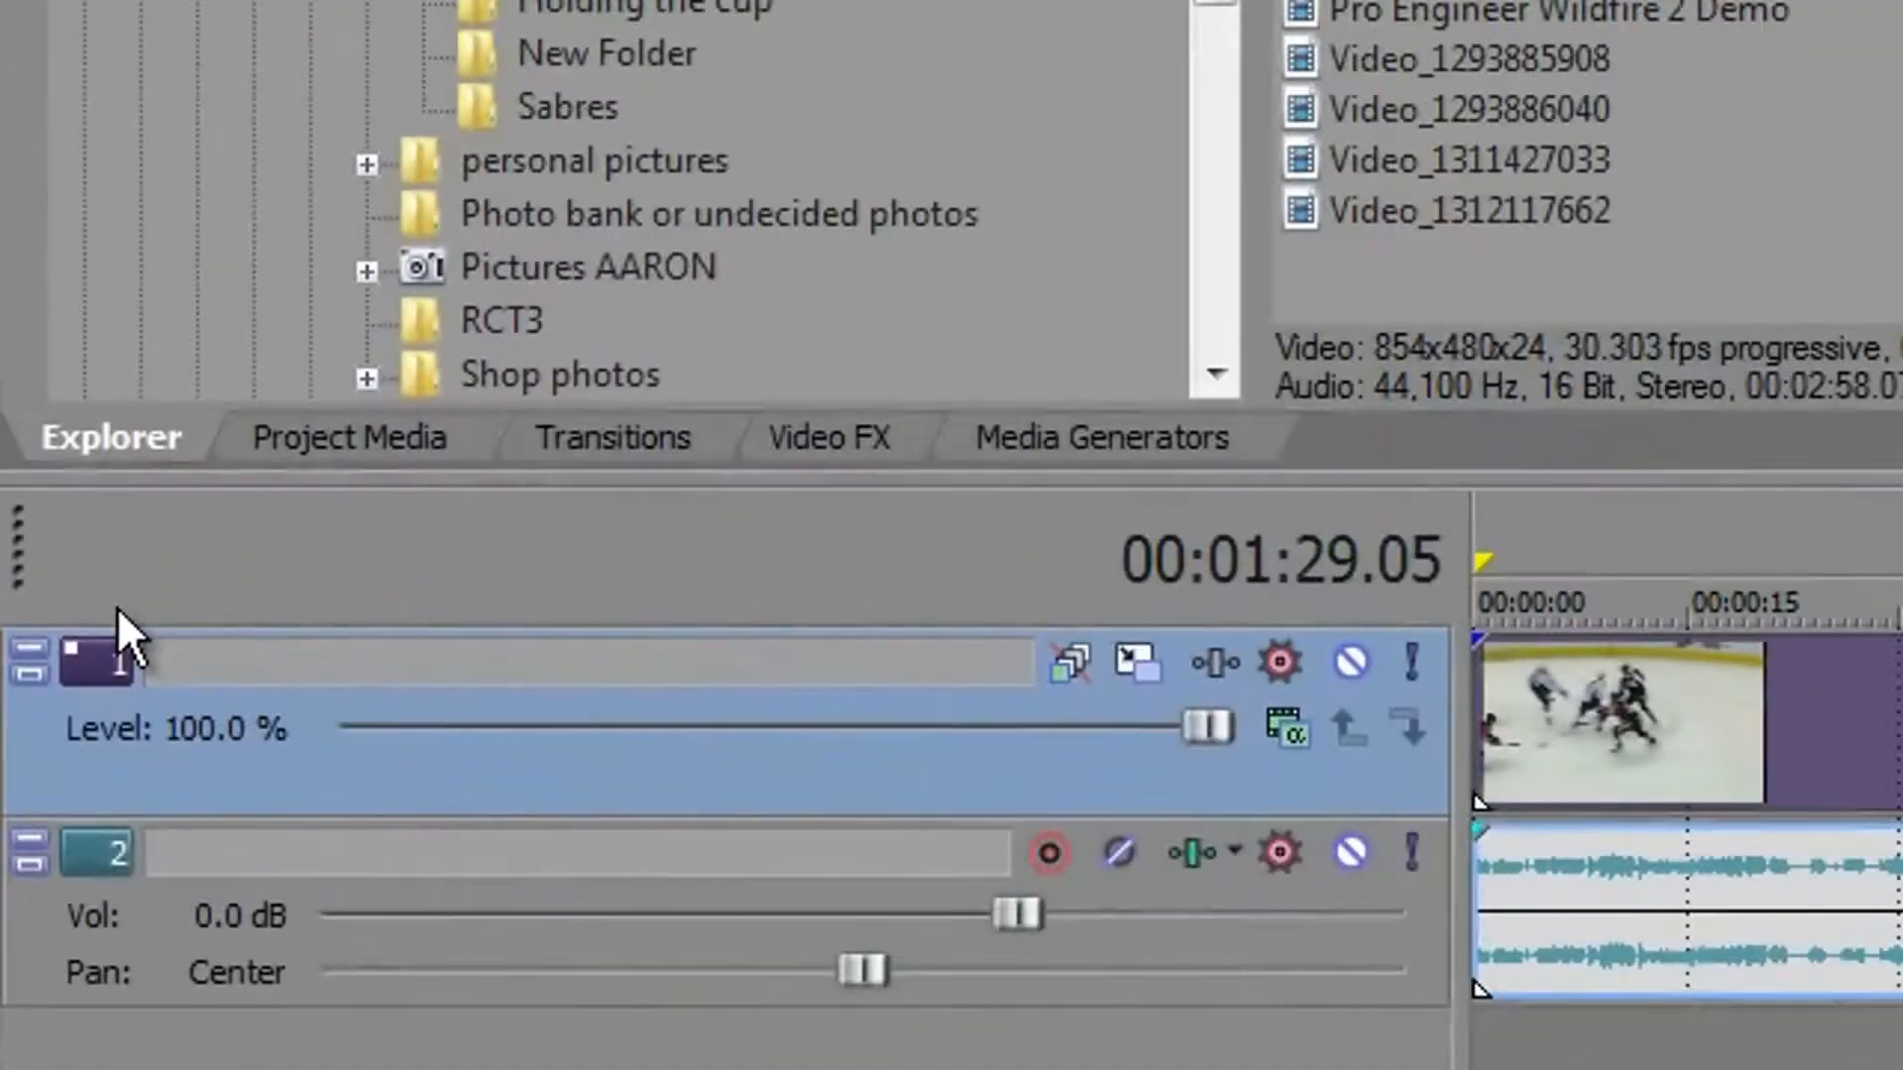
mouse_move(29, 663)
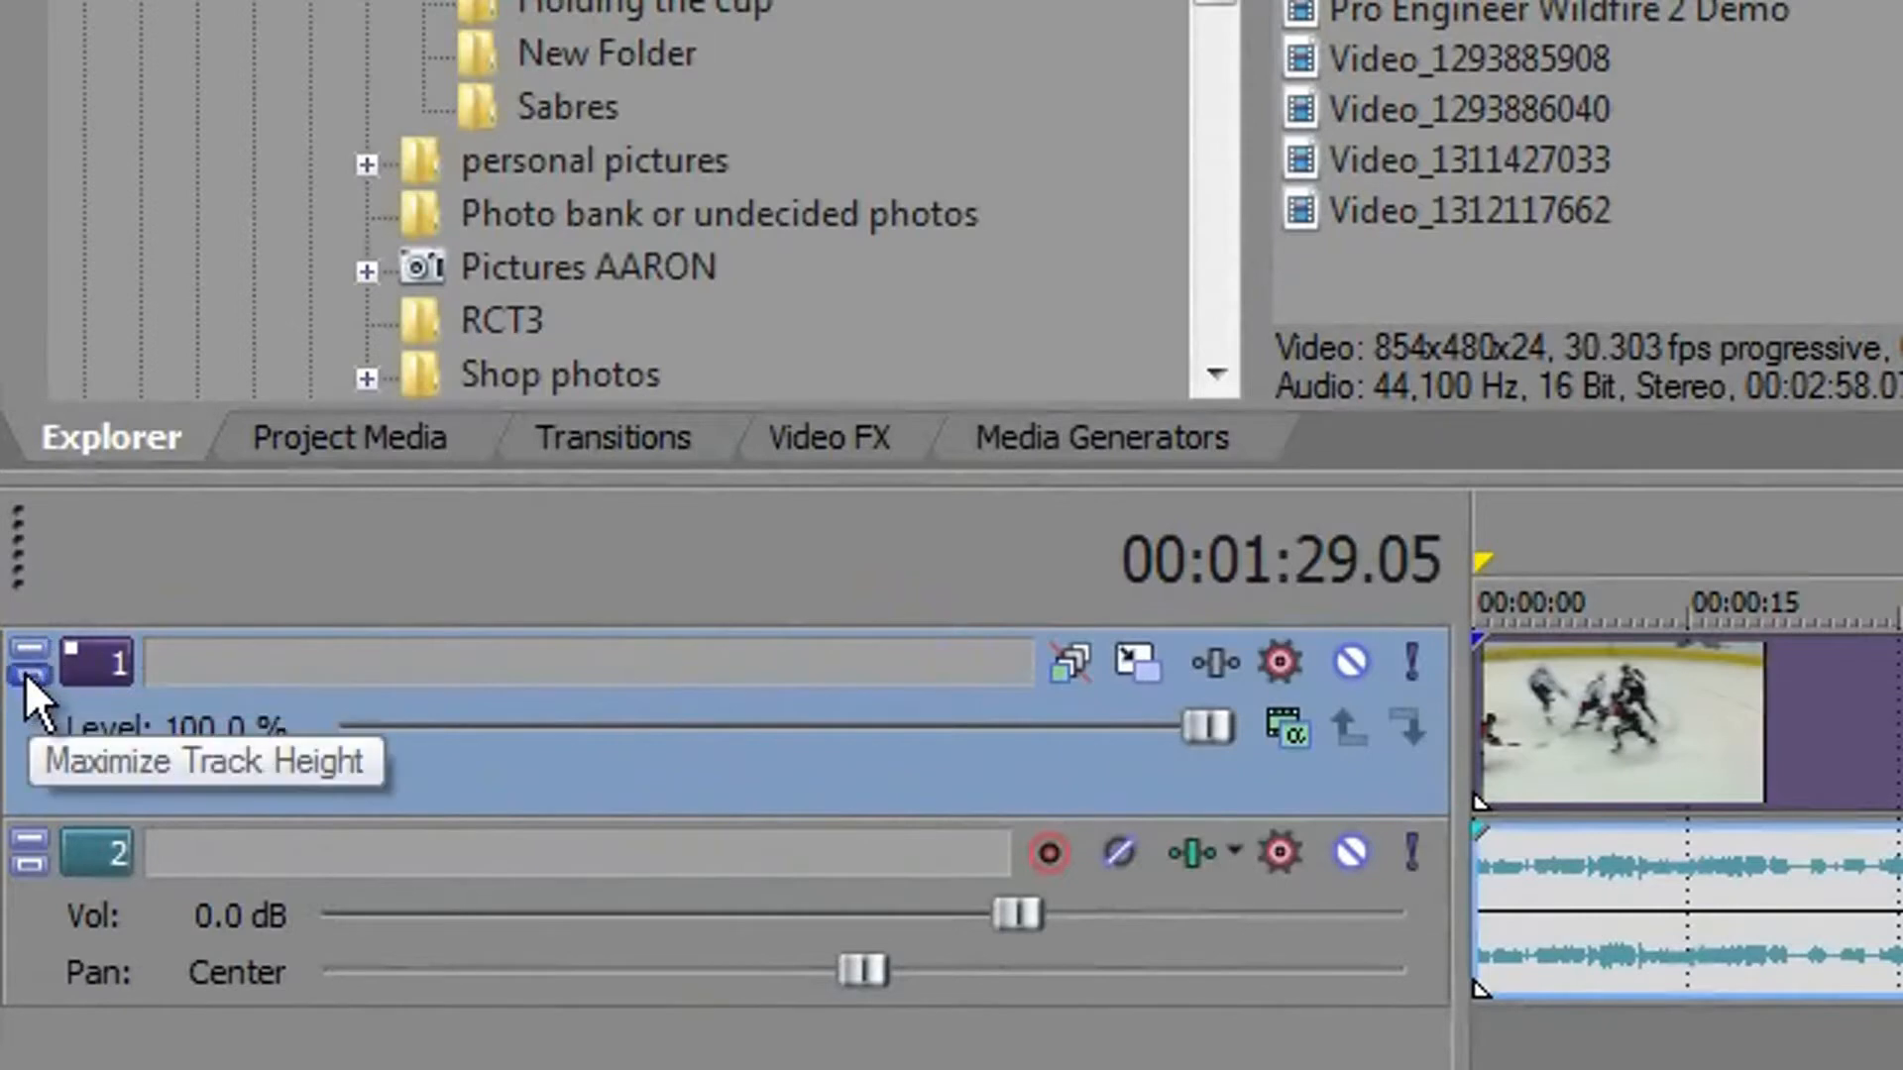
- Maximize video track 1's height so it fills the timeline
left_click(27, 661)
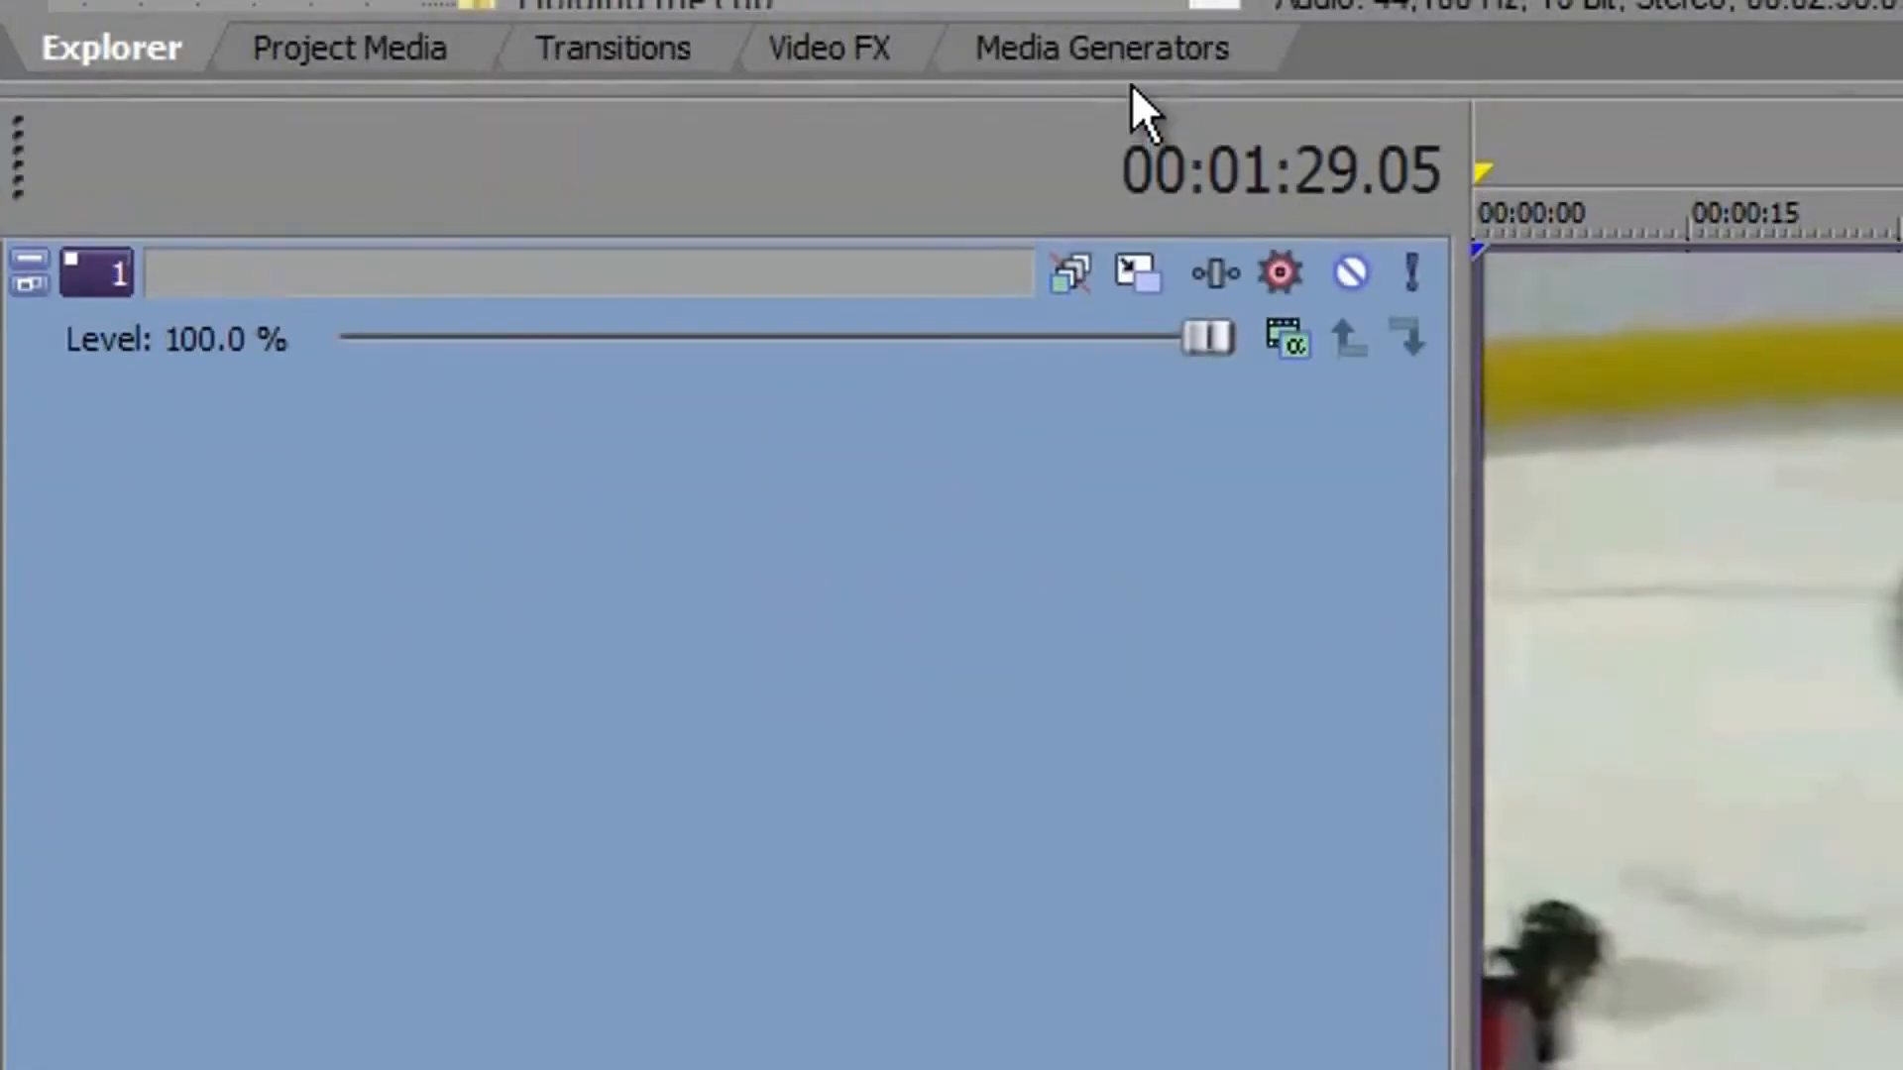
left_click(352, 55)
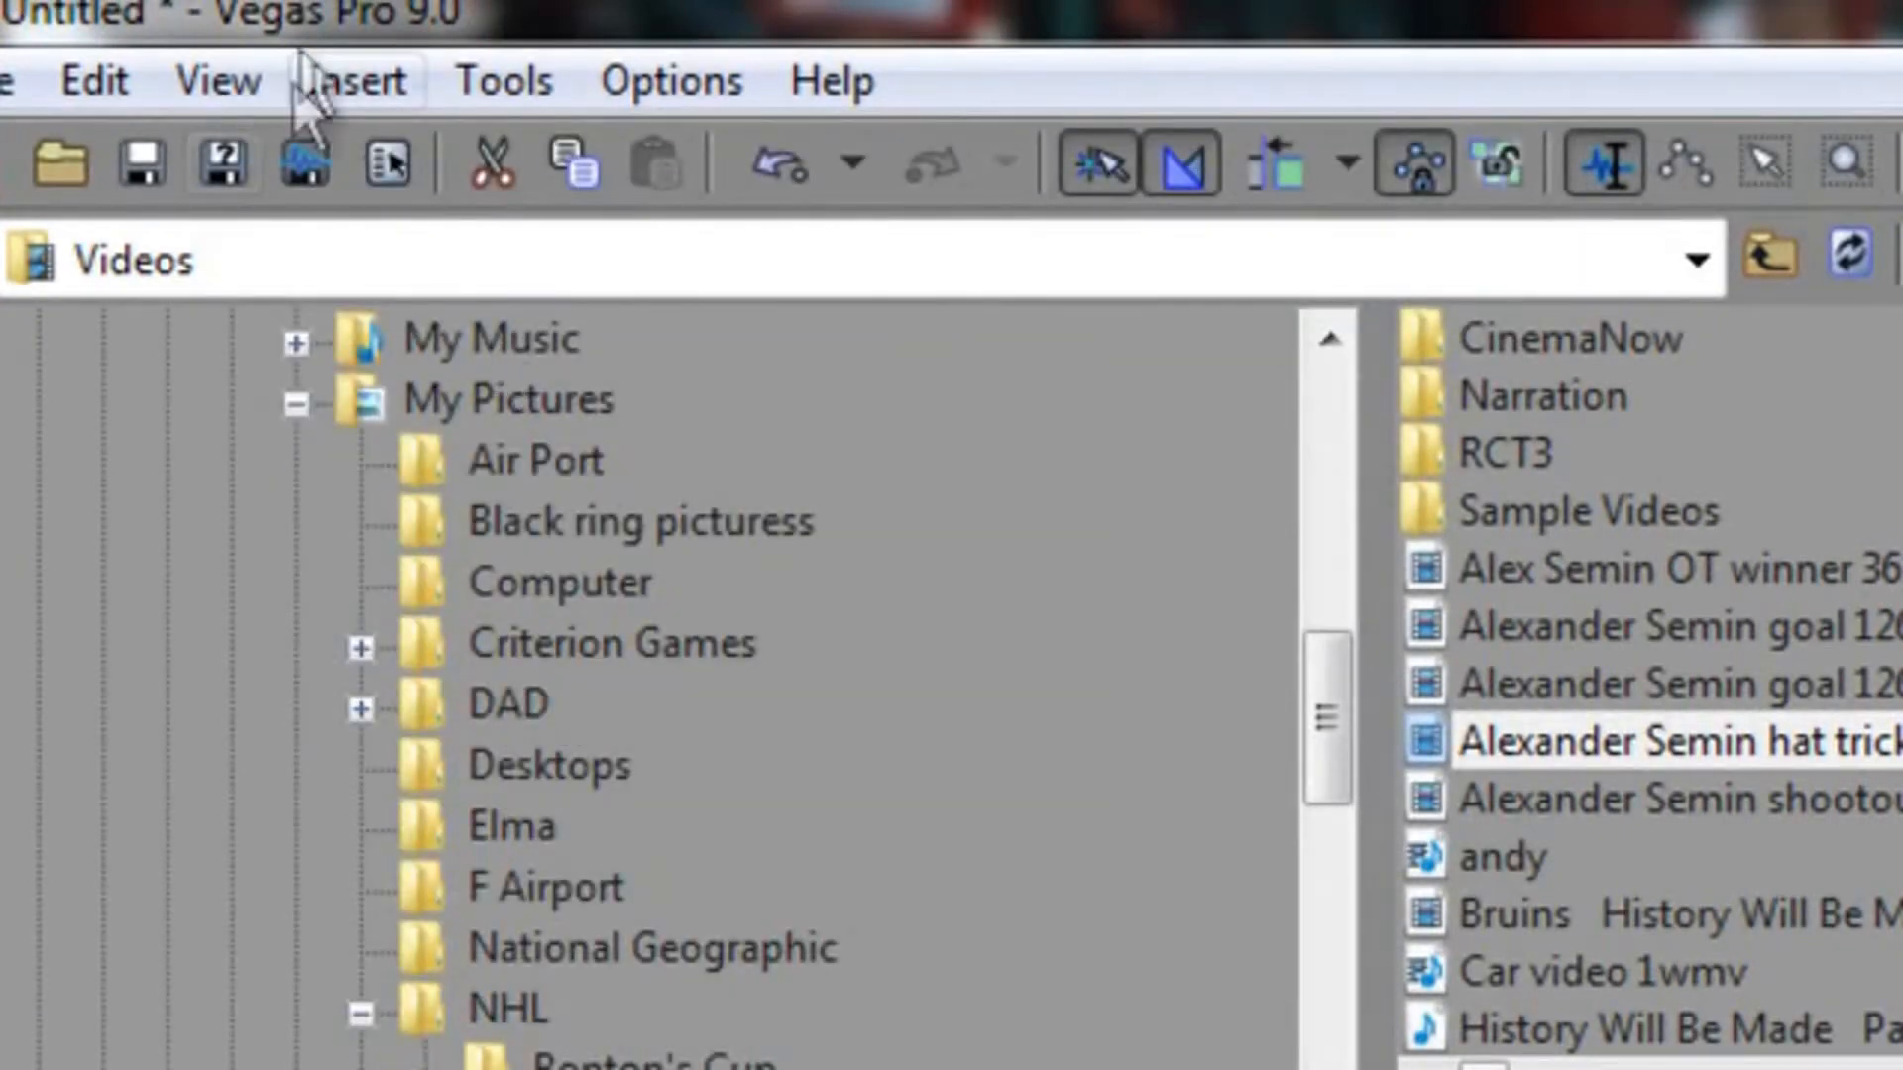
- Bring up the Insert menu to reach the video envelope choices
left_click(353, 81)
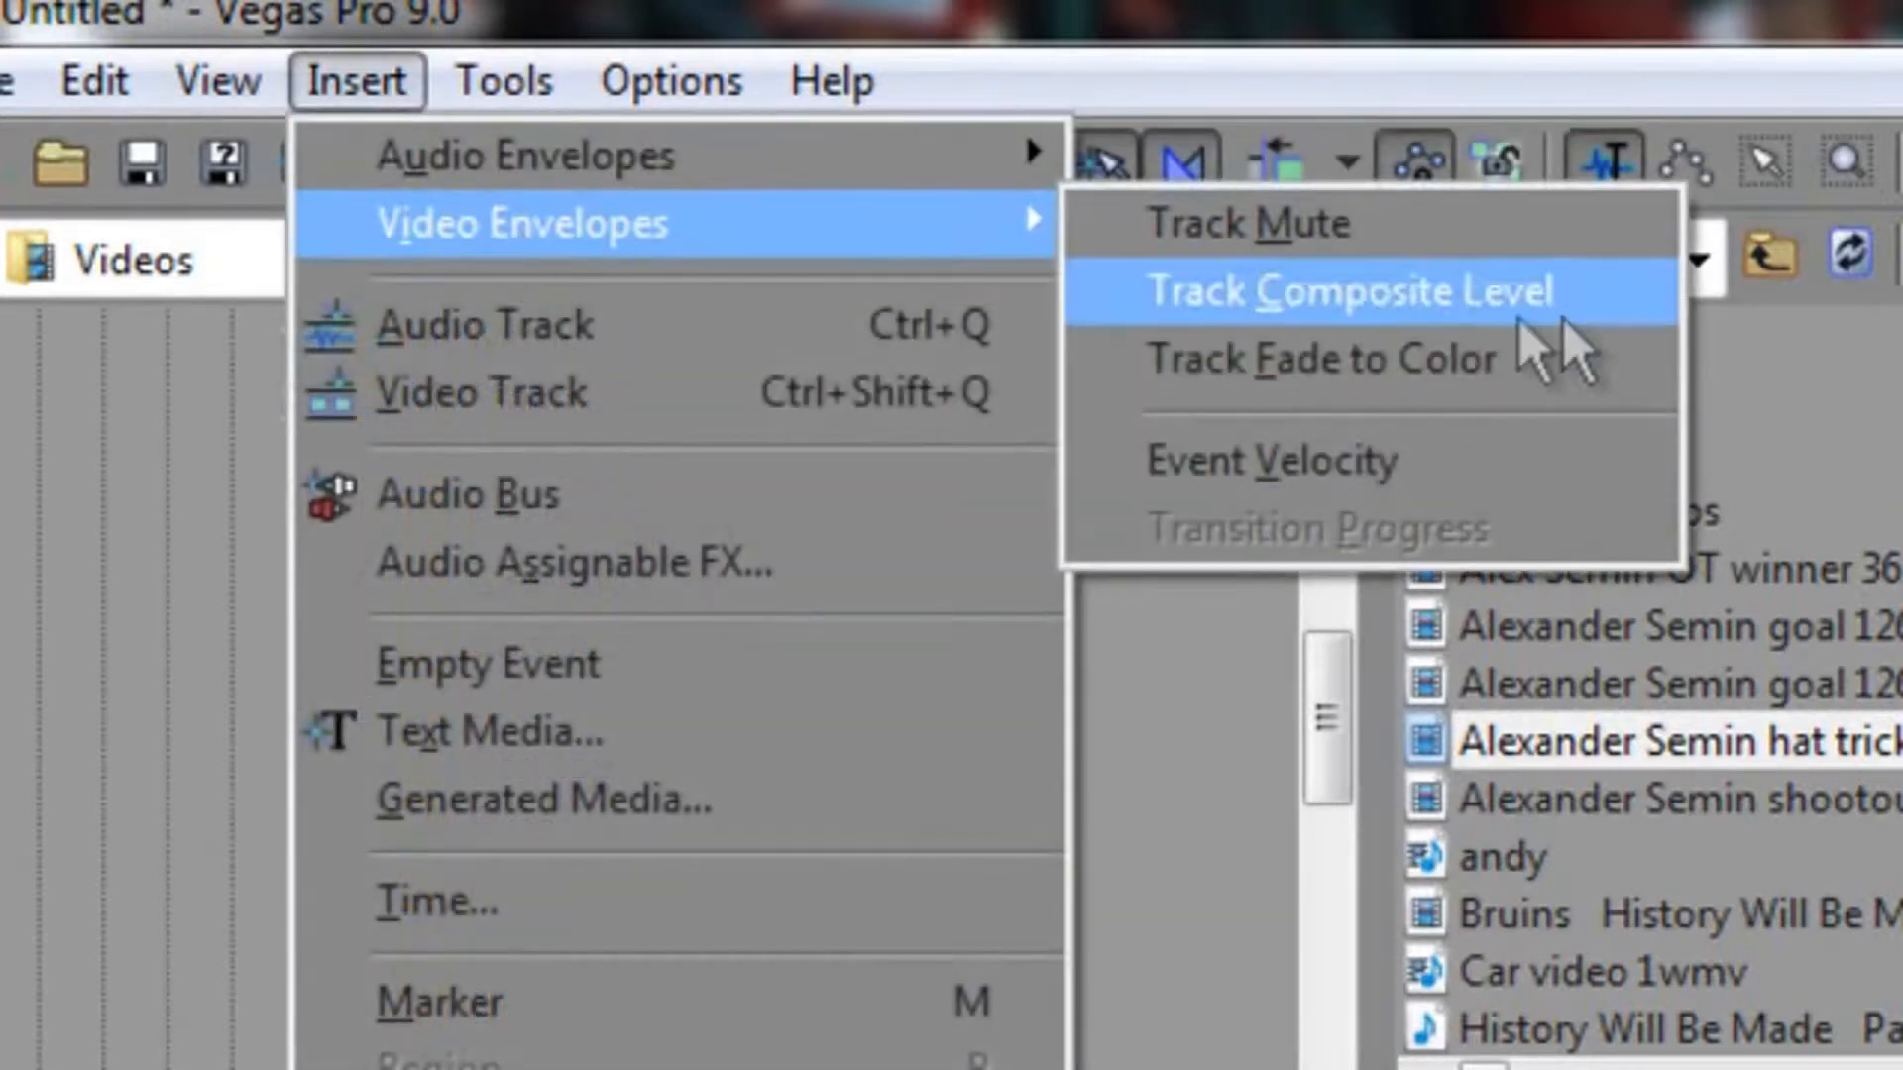
mouse_move(1432, 458)
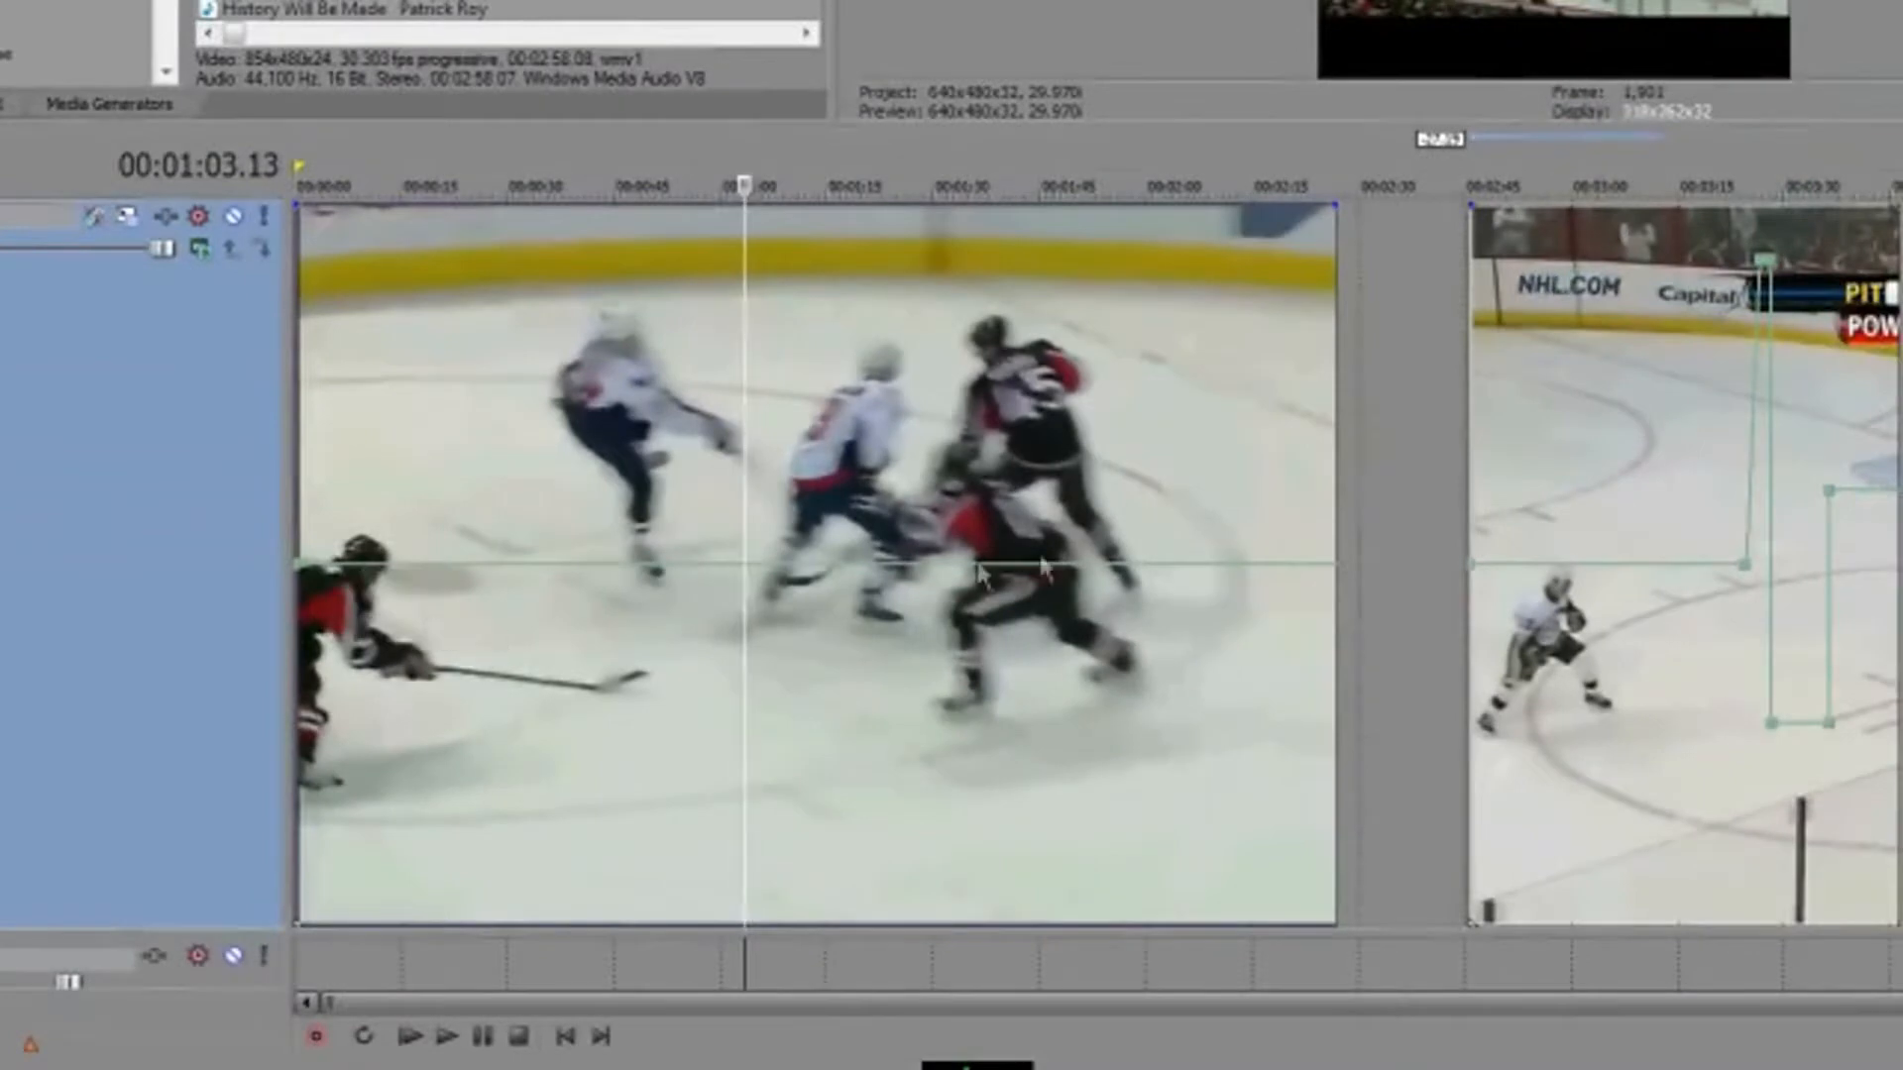
mouse_move(321, 583)
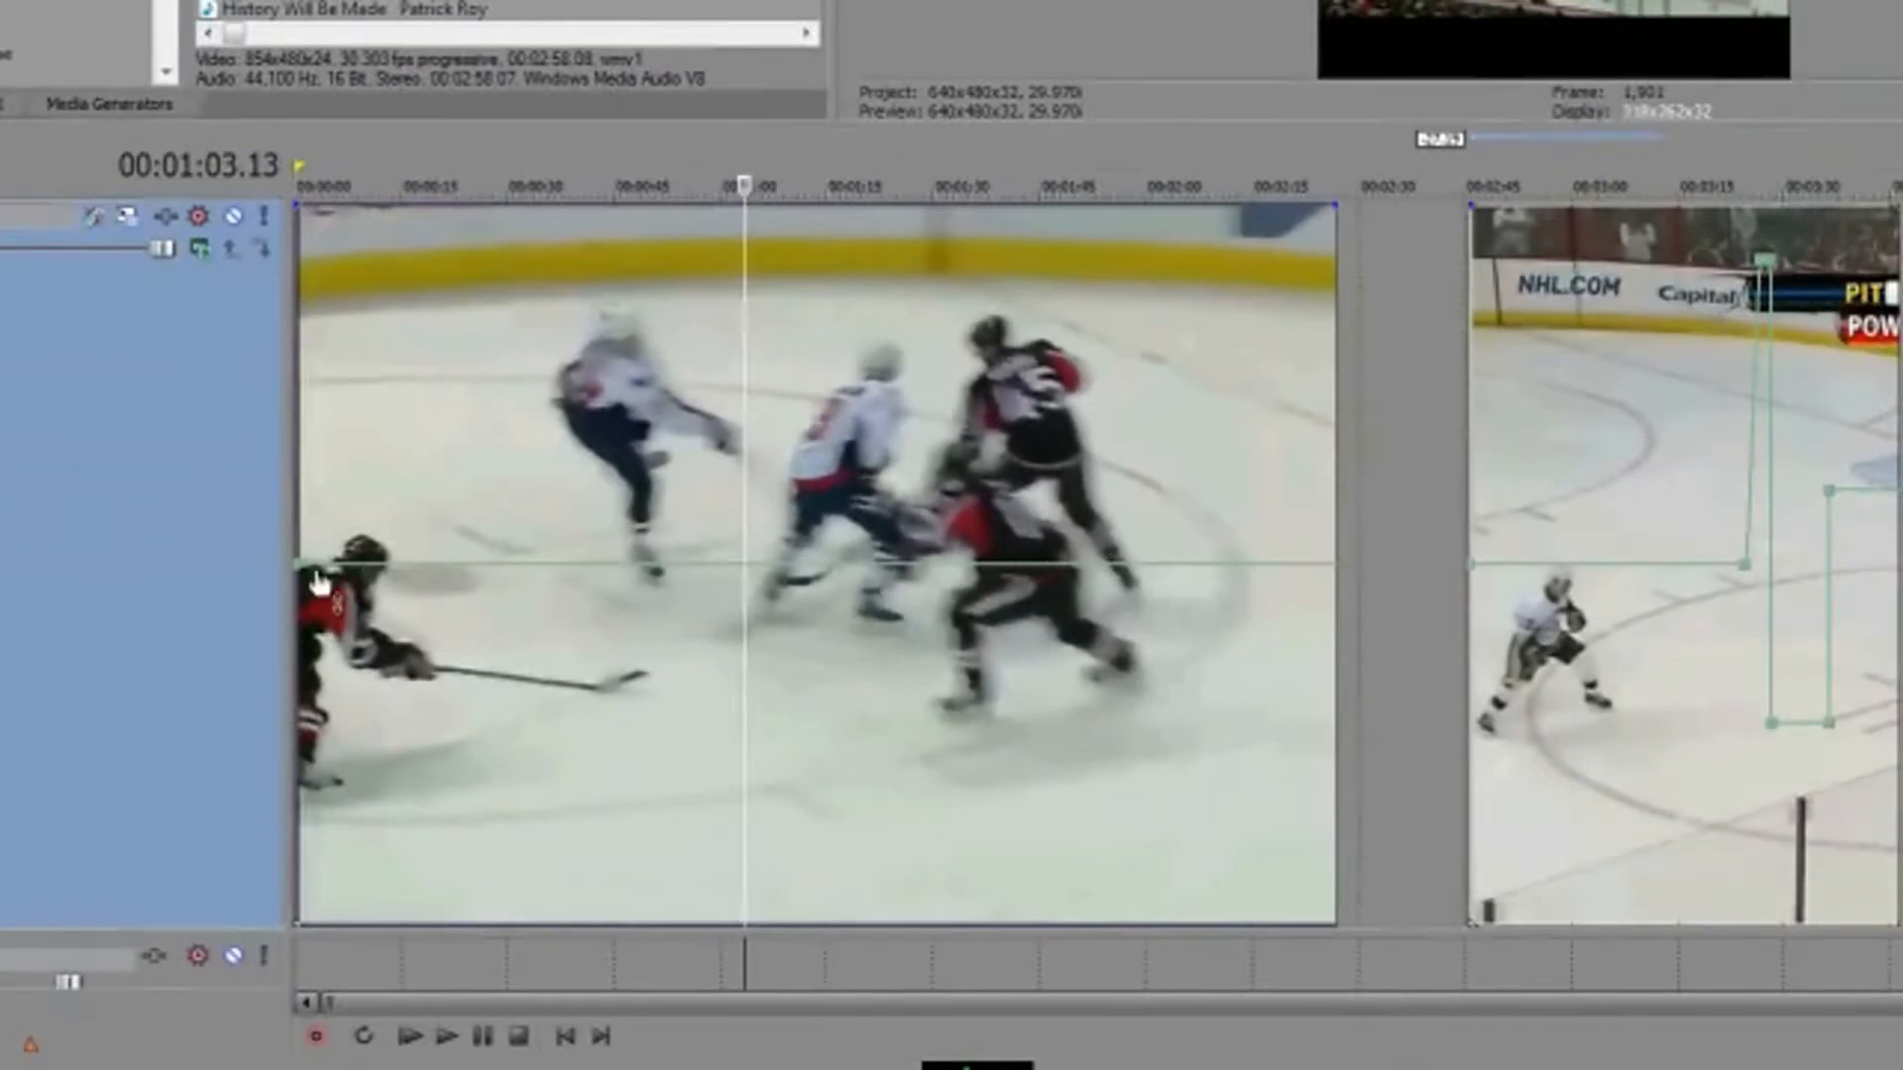
mouse_move(1359, 589)
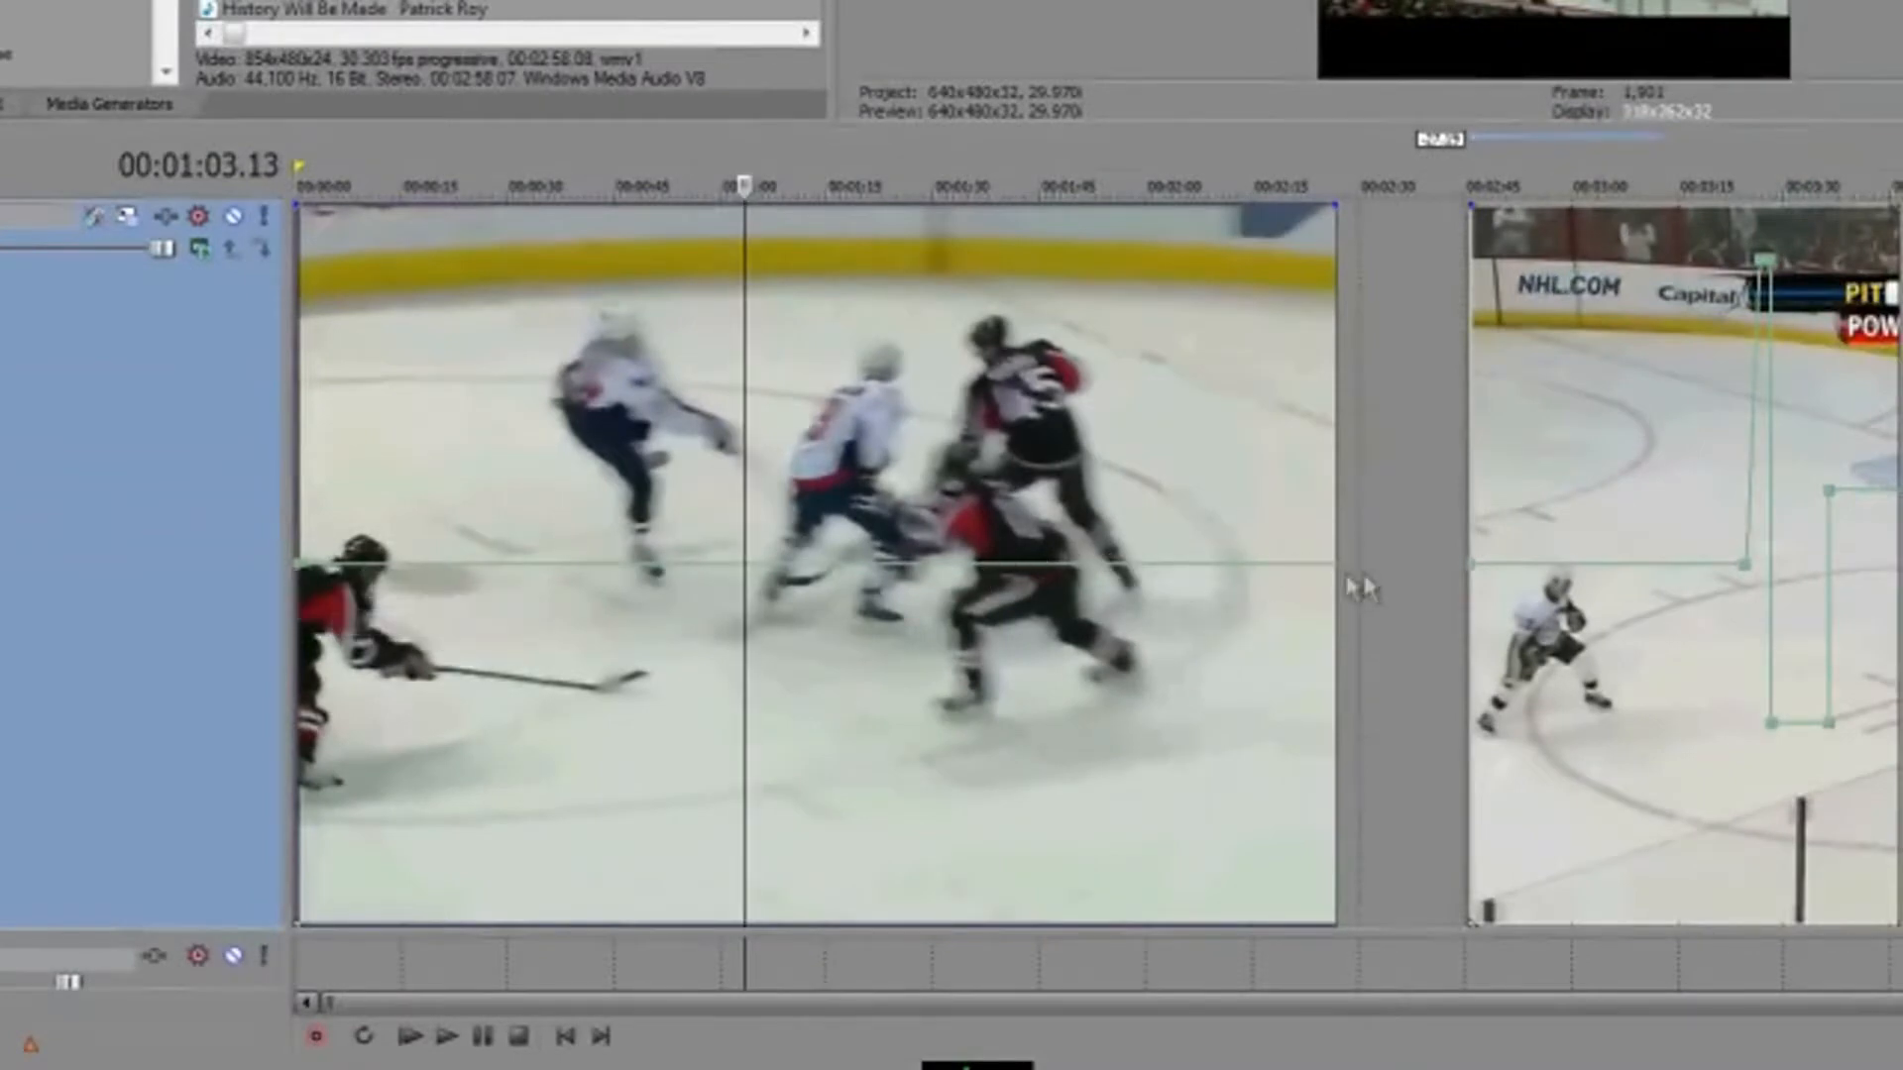
mouse_move(628, 579)
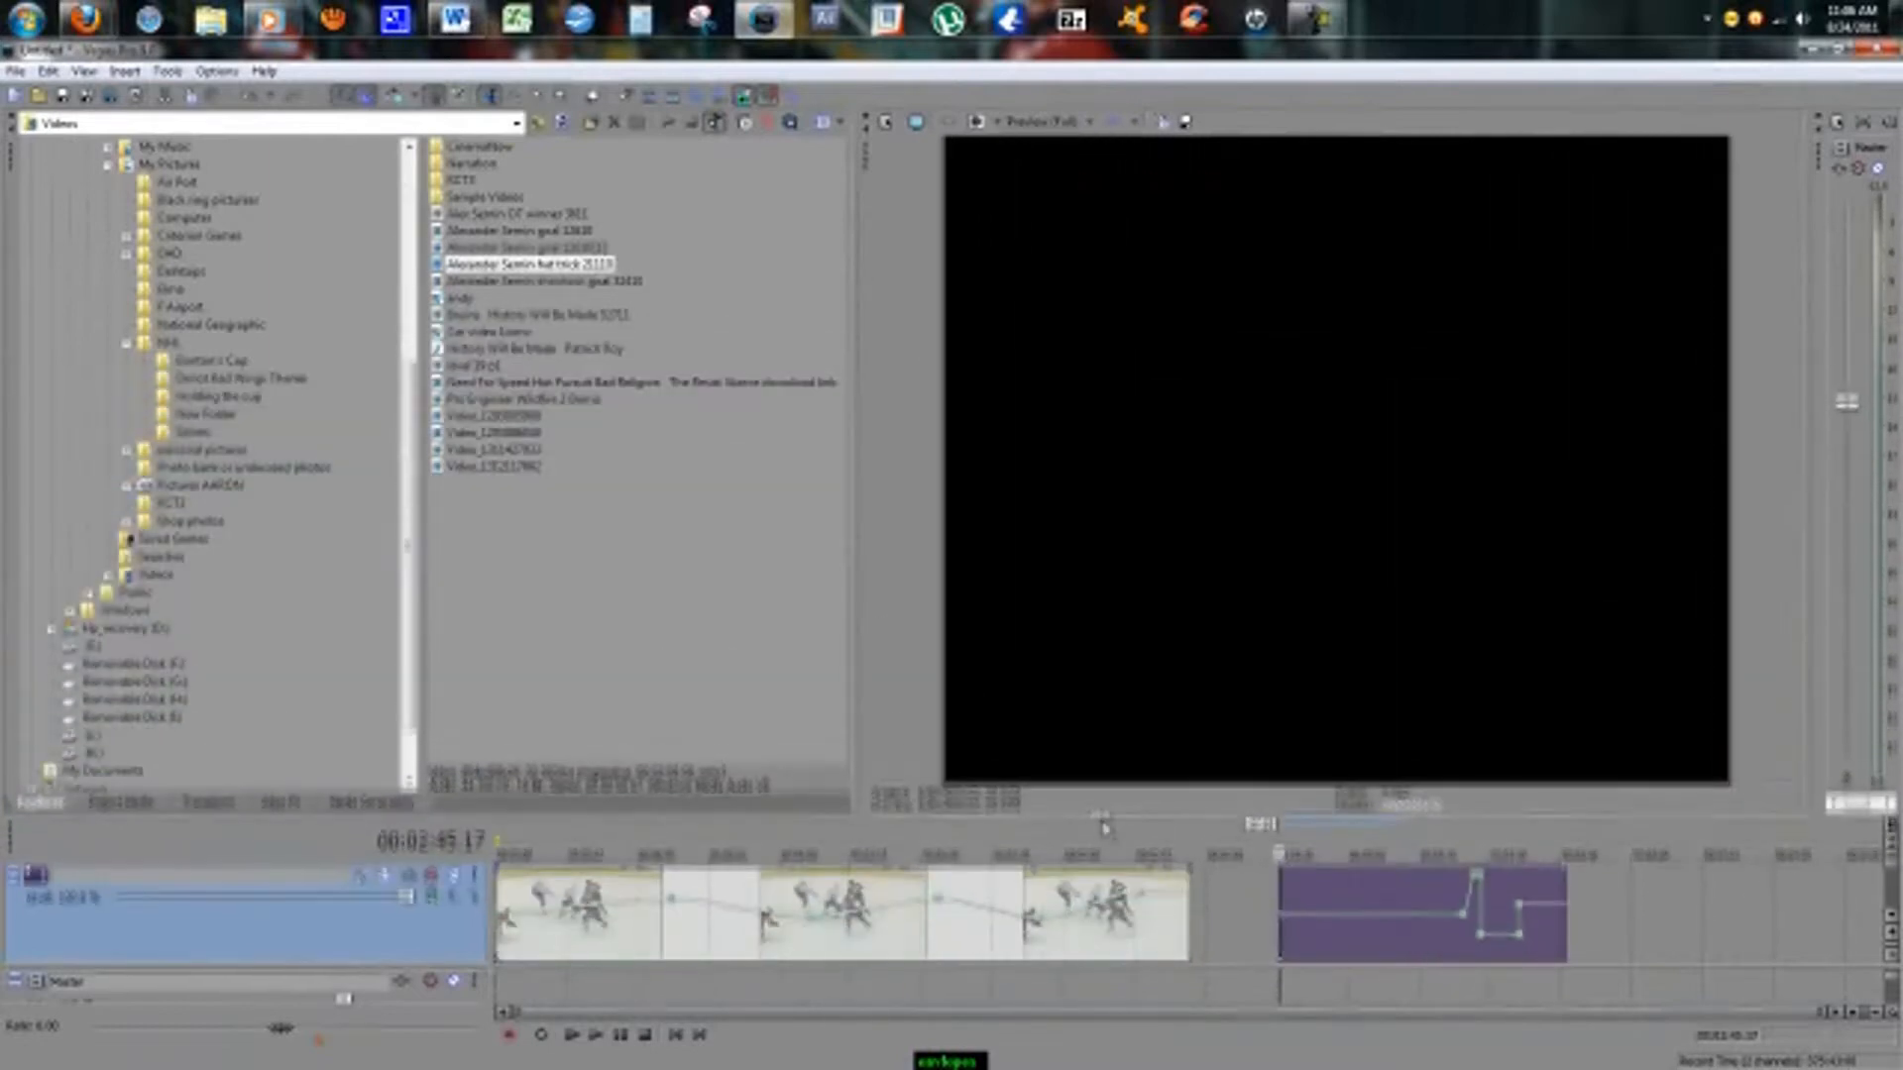
- Play the project to preview the clip's varying speed
left_click(595, 1034)
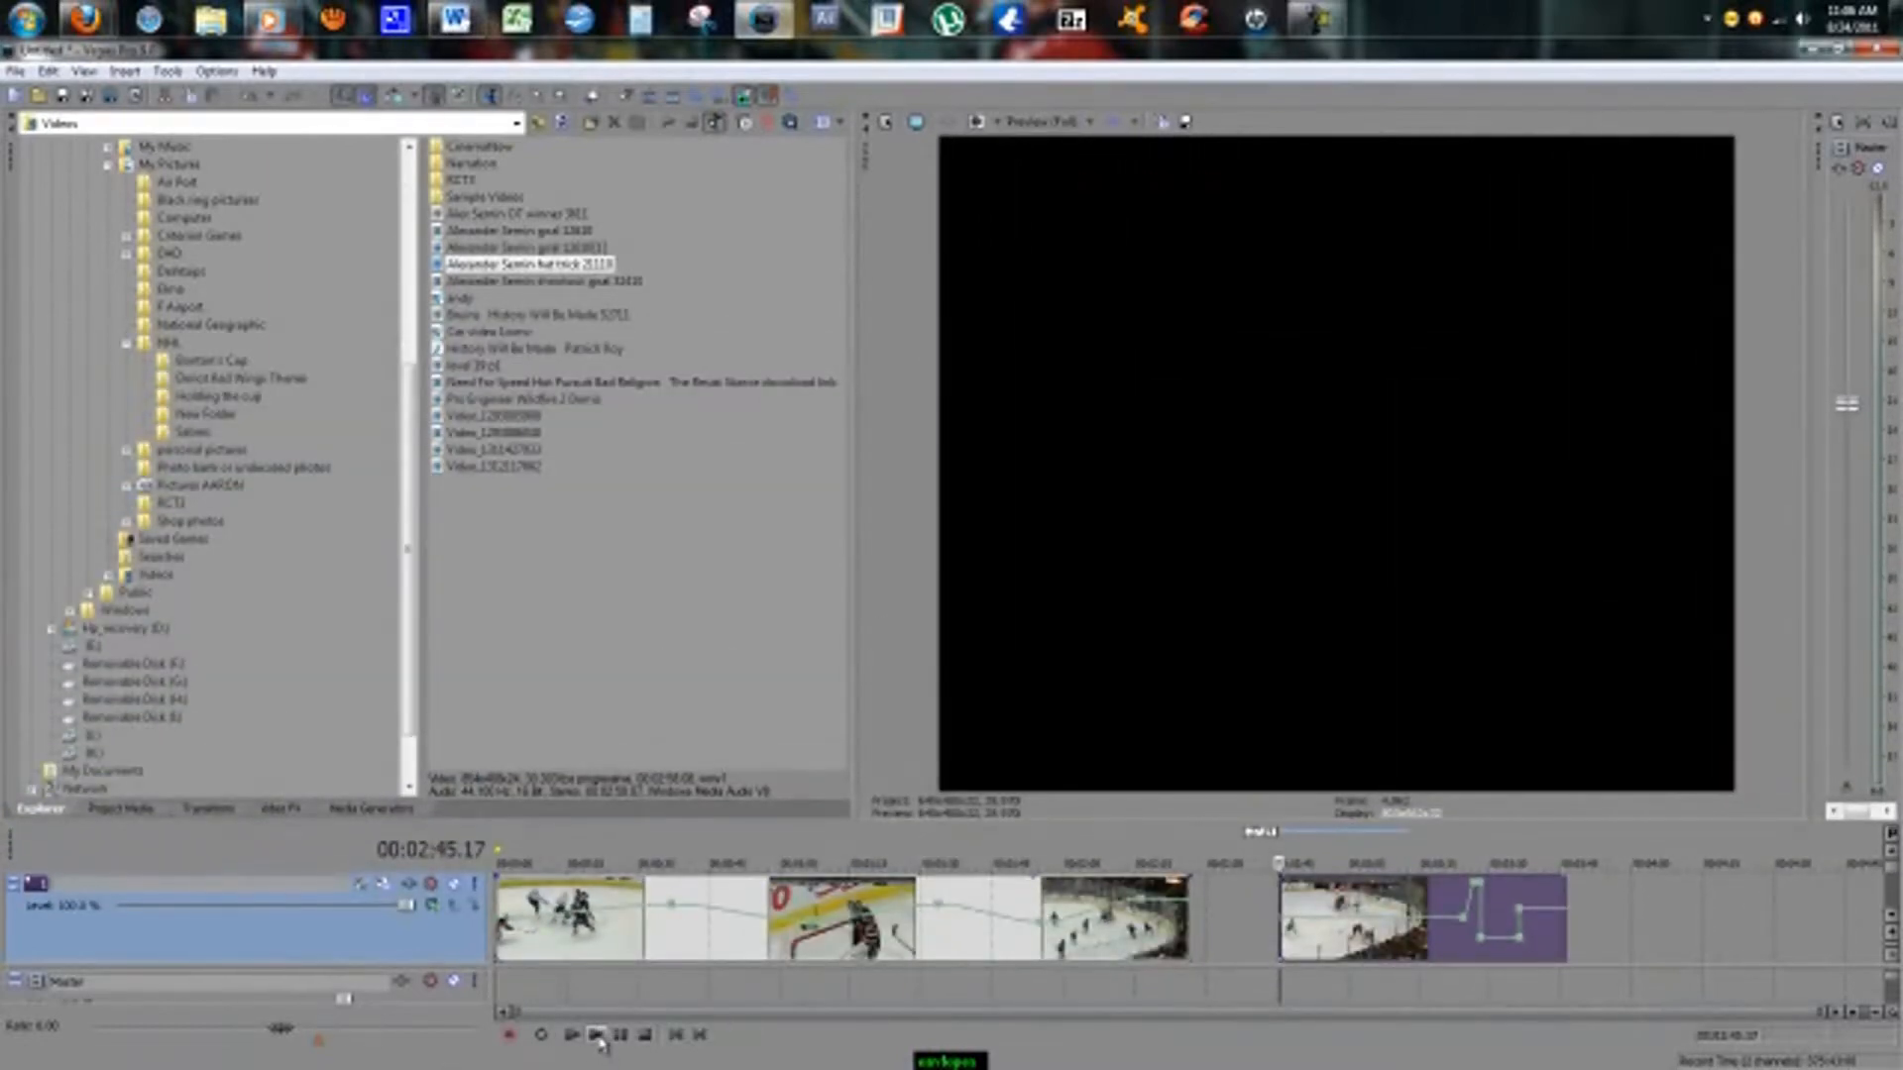
left_click(595, 1035)
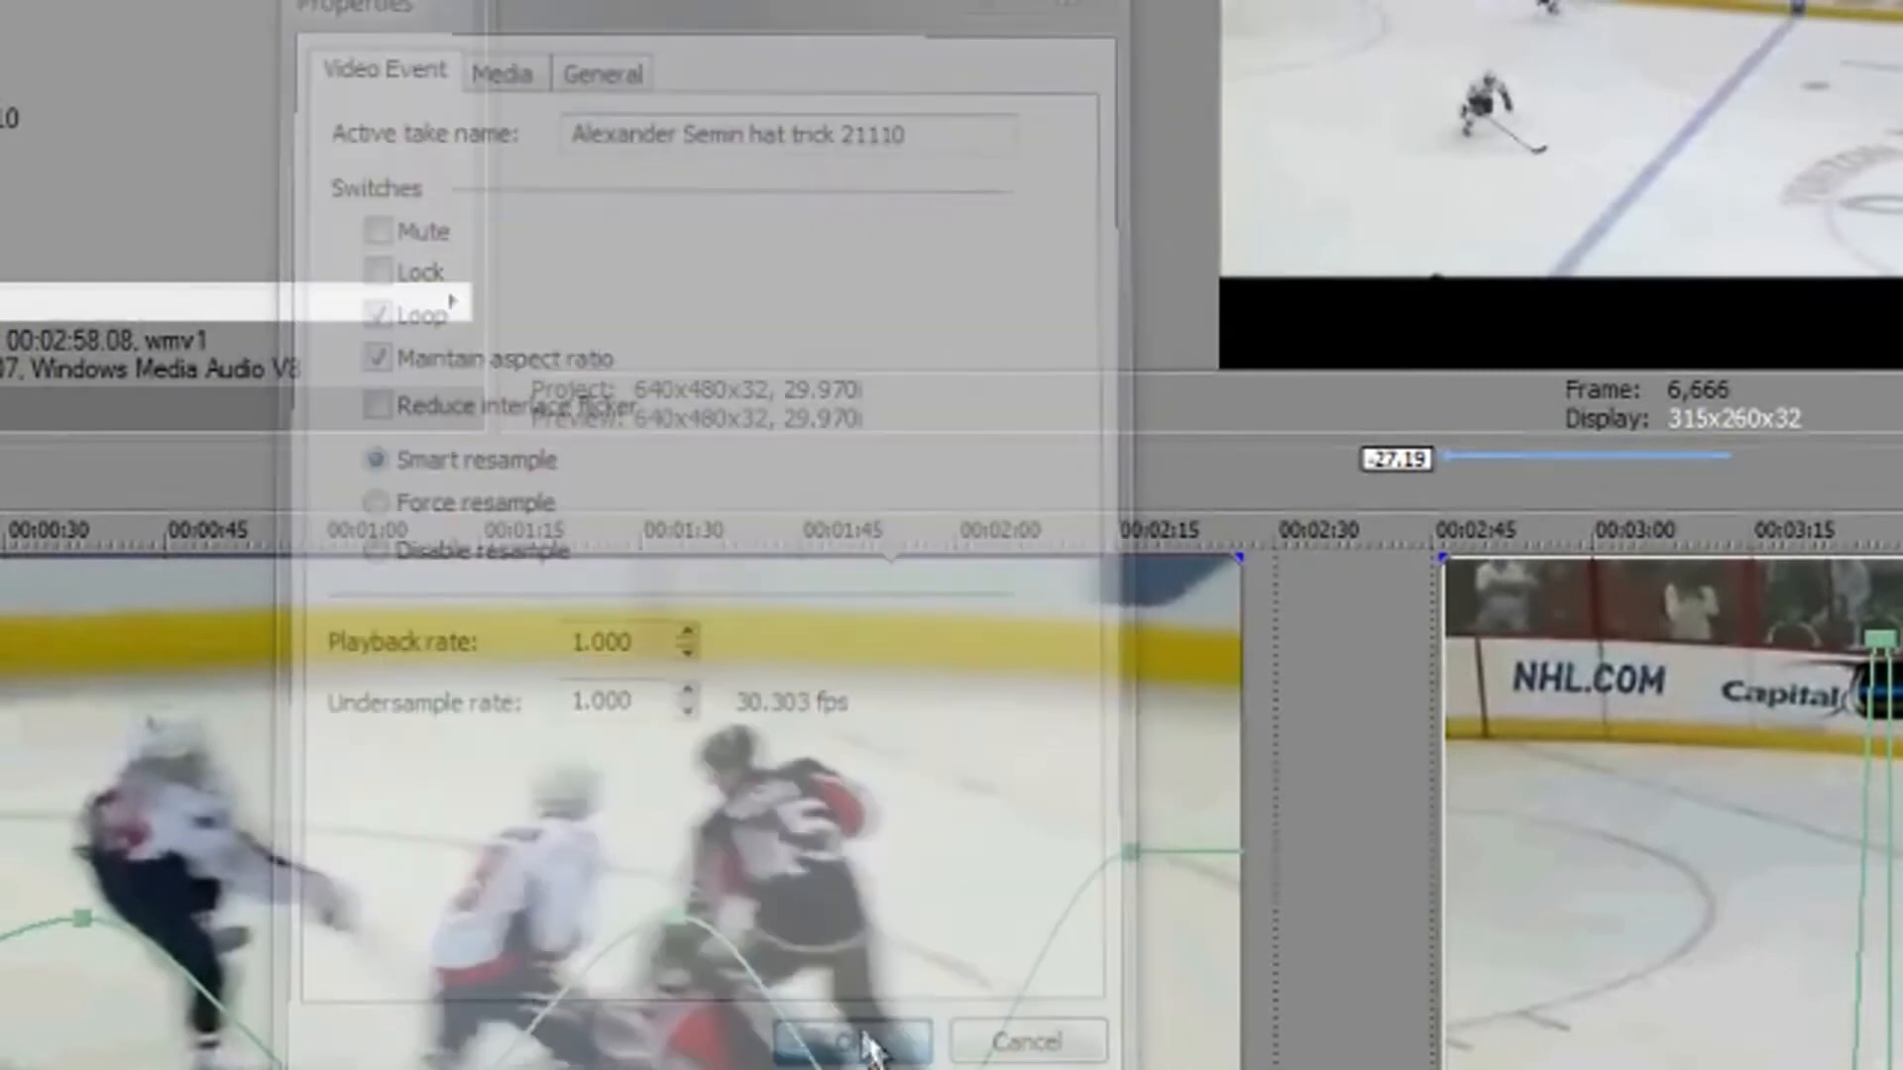
- Confirm OK in the event Properties dialog, keeping the 176% velocity peak near 1:52
left_click(850, 1039)
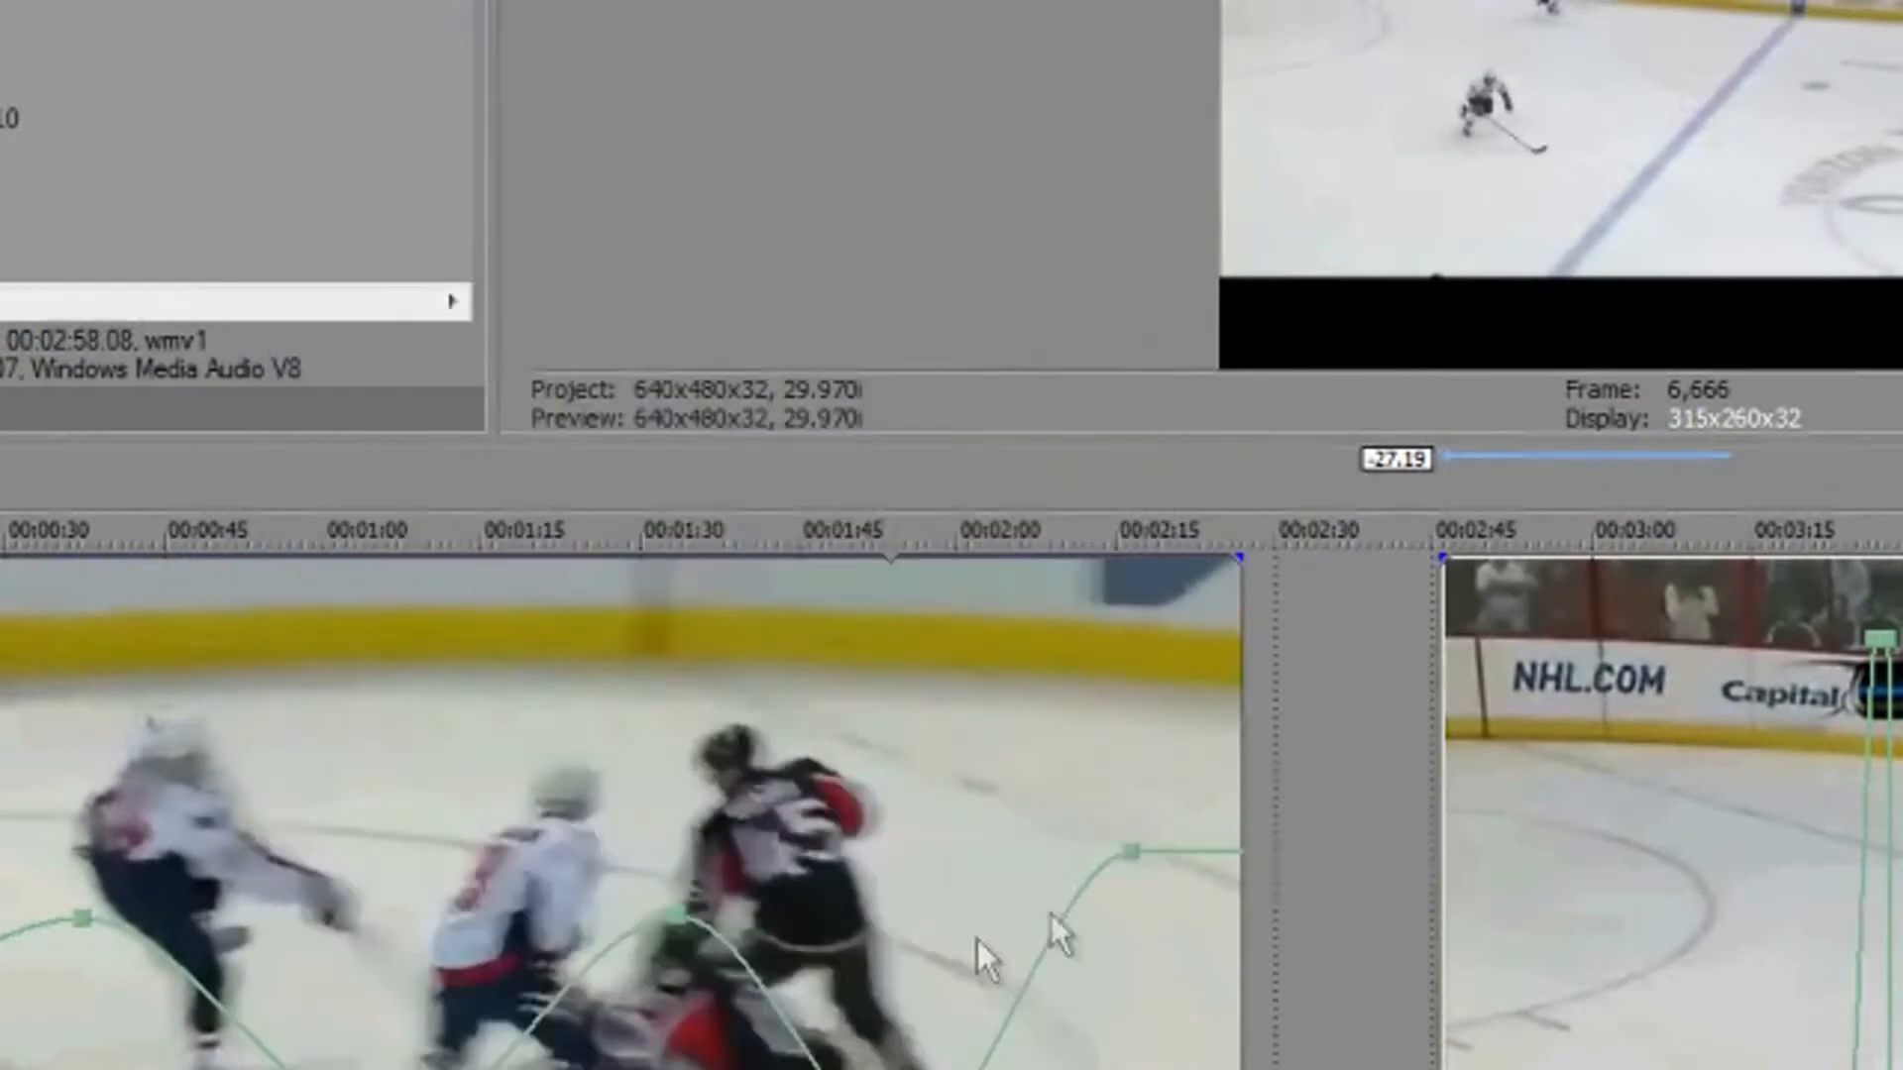
mouse_move(680, 932)
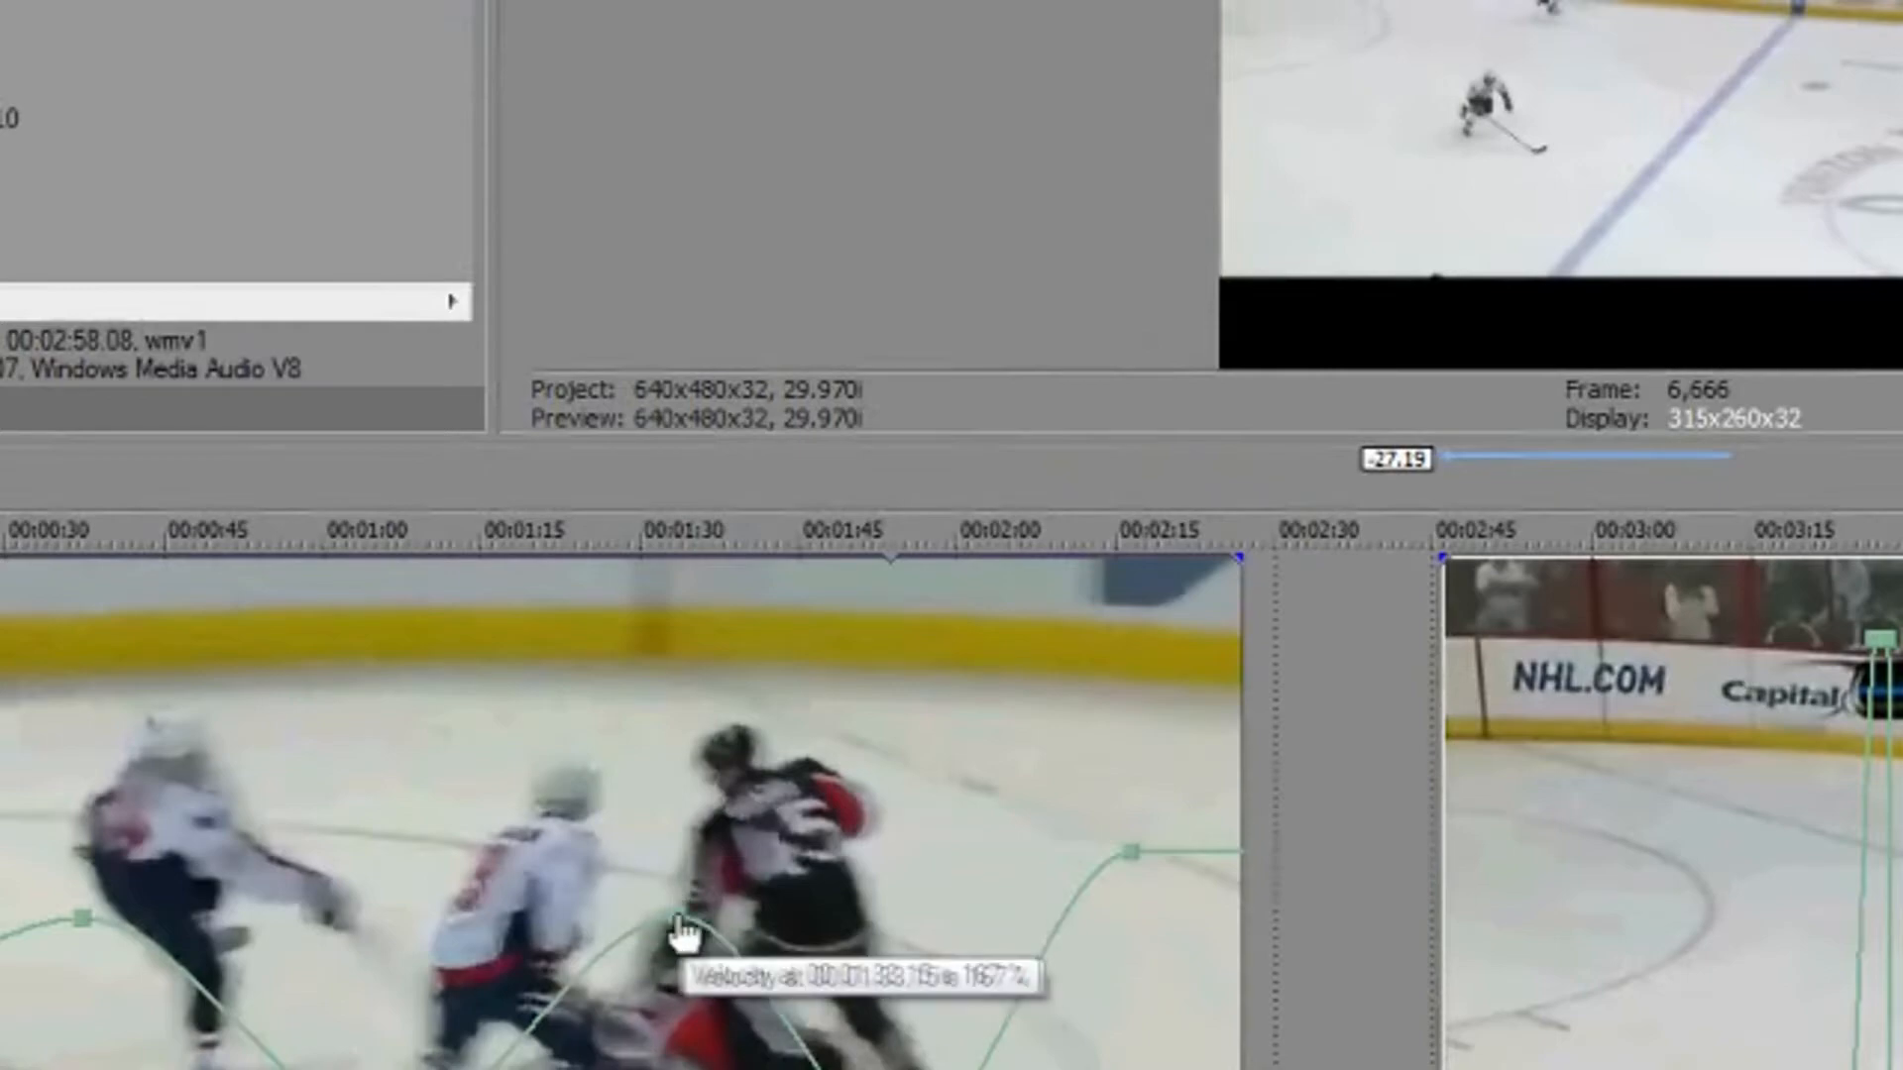
mouse_move(938, 886)
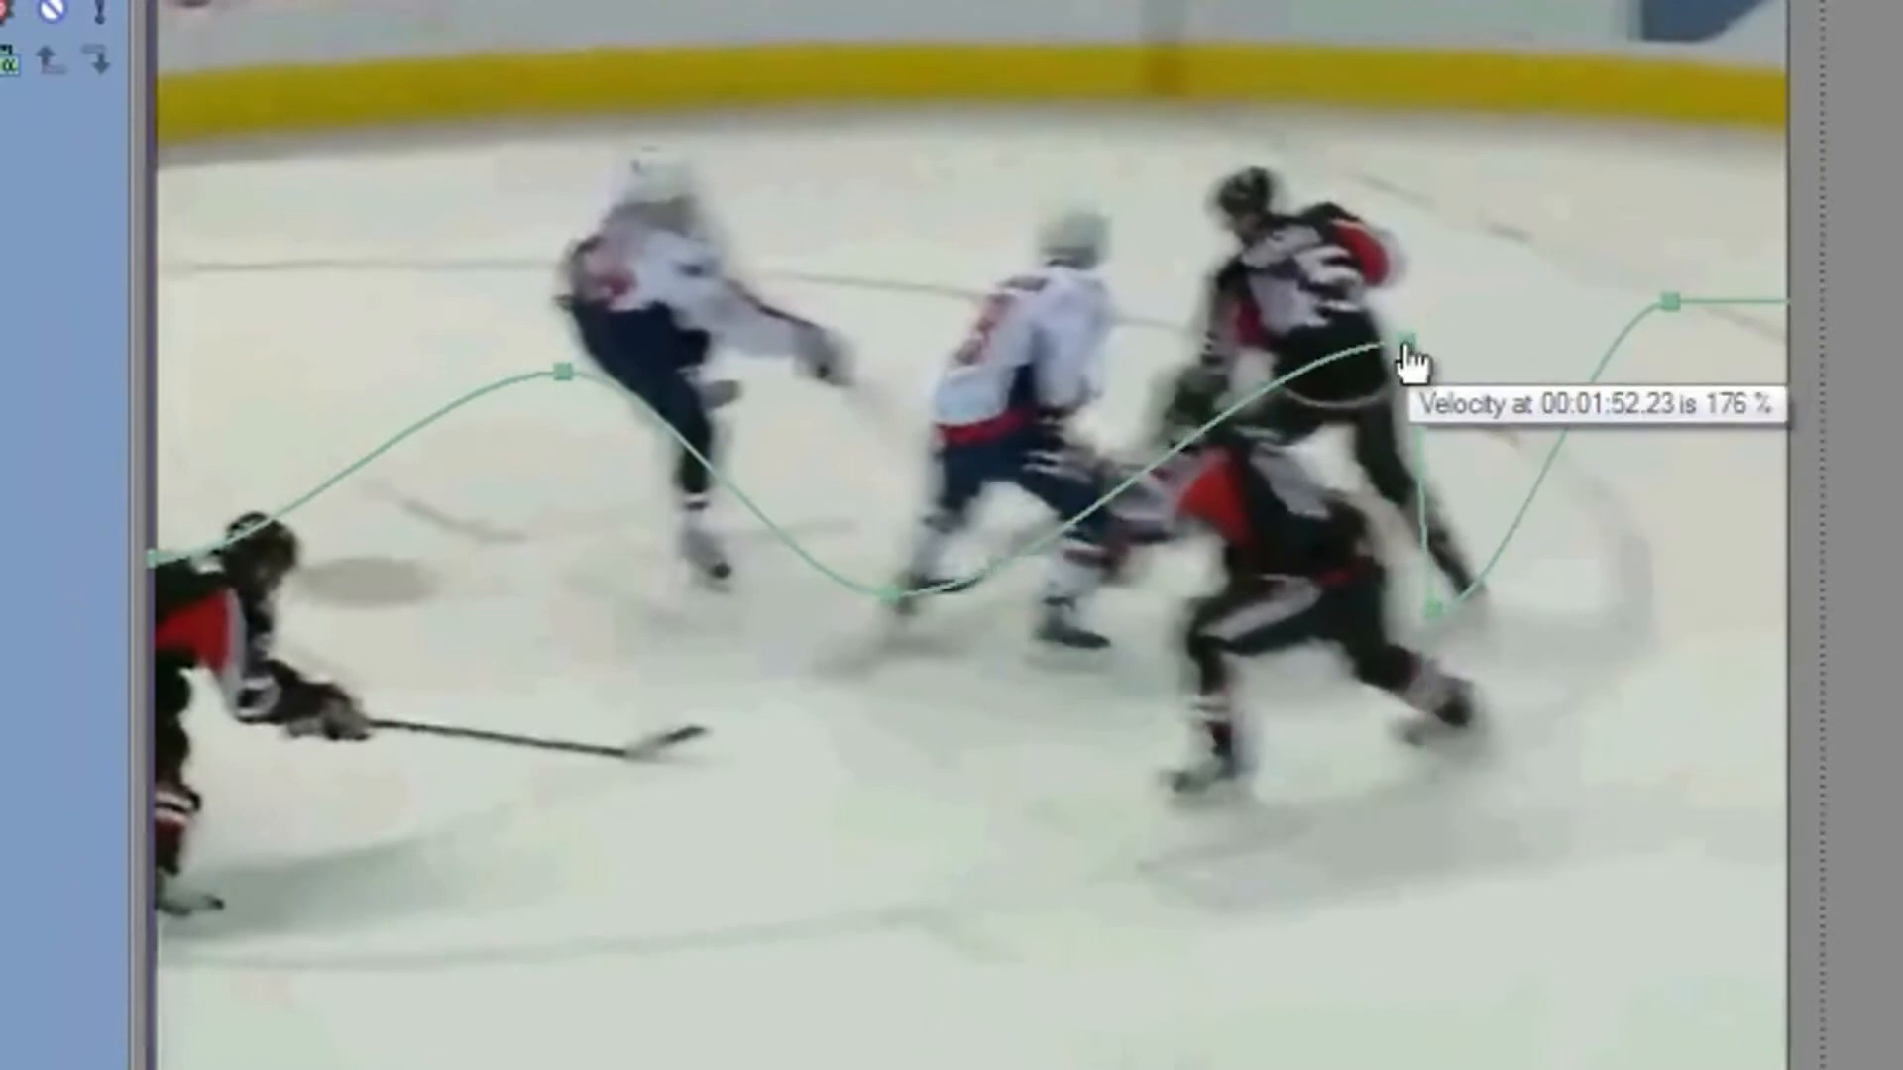
- Reset All on the velocity envelope so the clip returns to a flat normal speed
right_click(1407, 352)
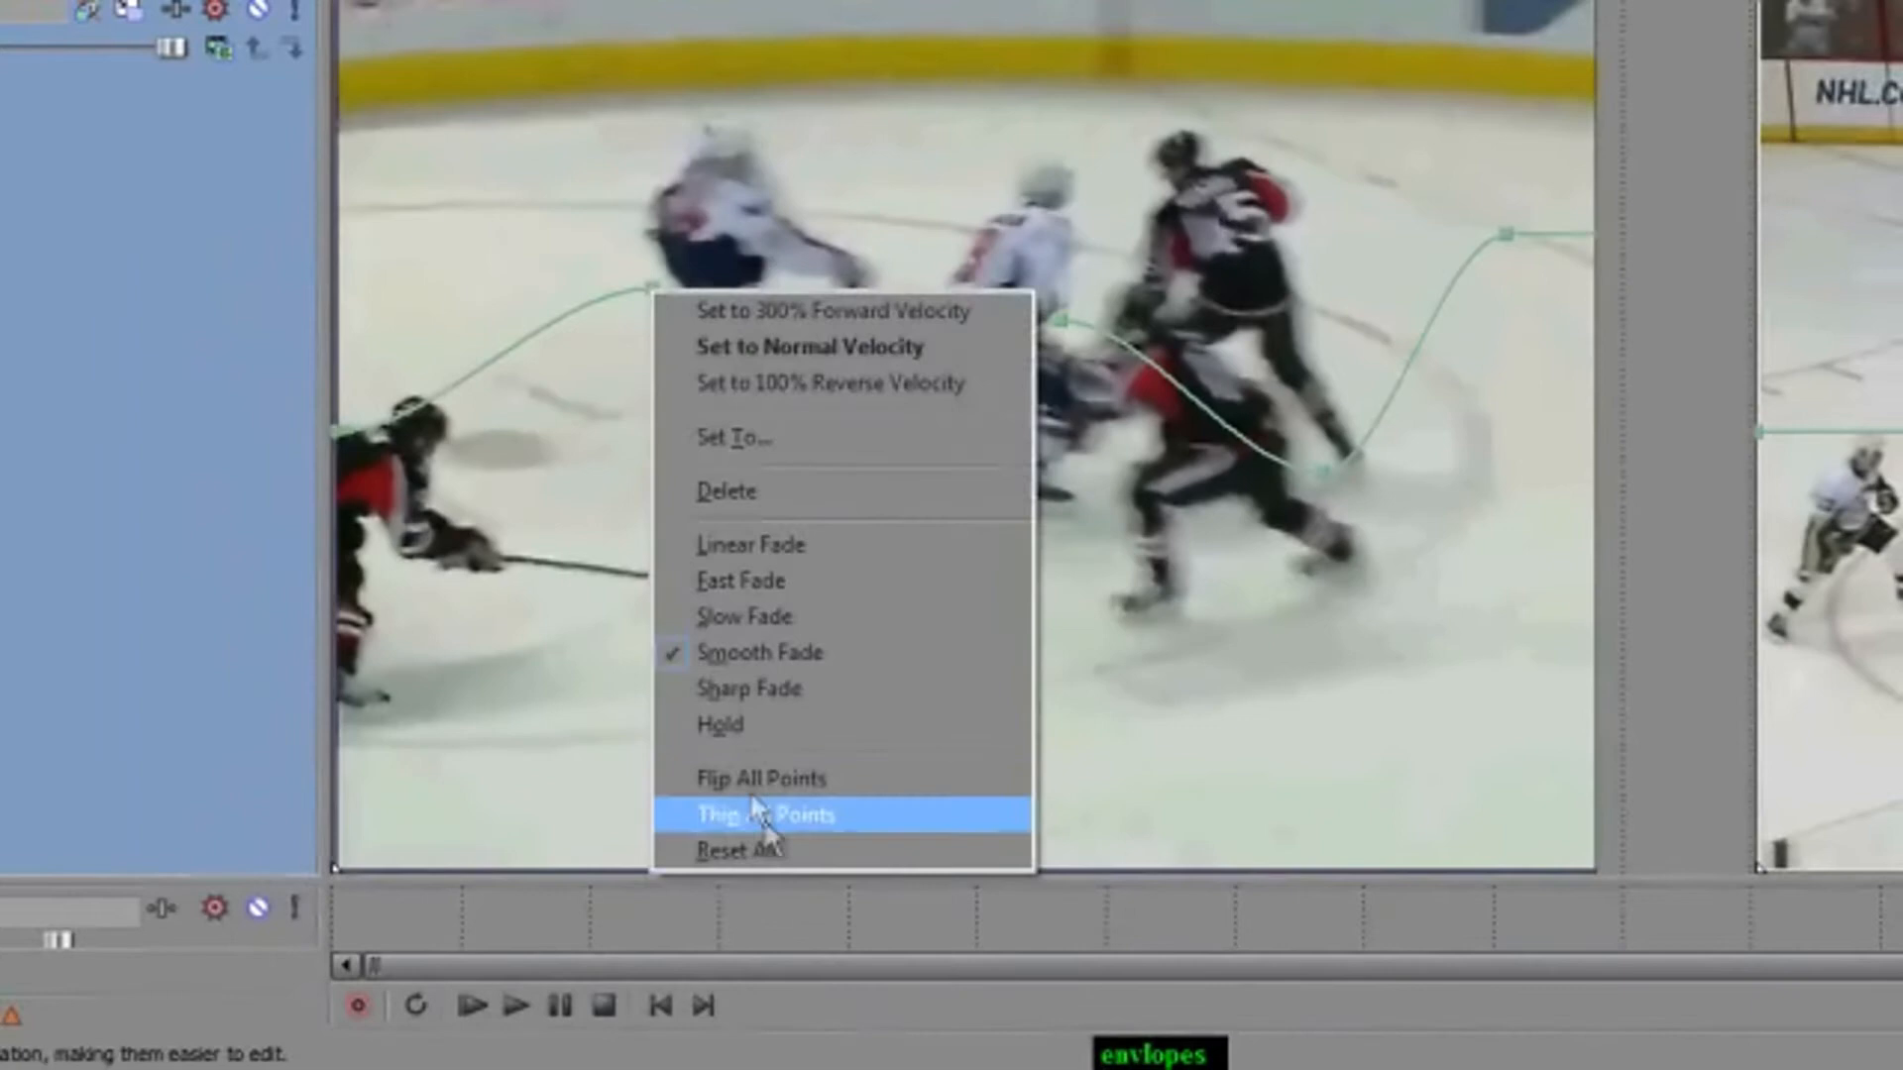
left_click(764, 813)
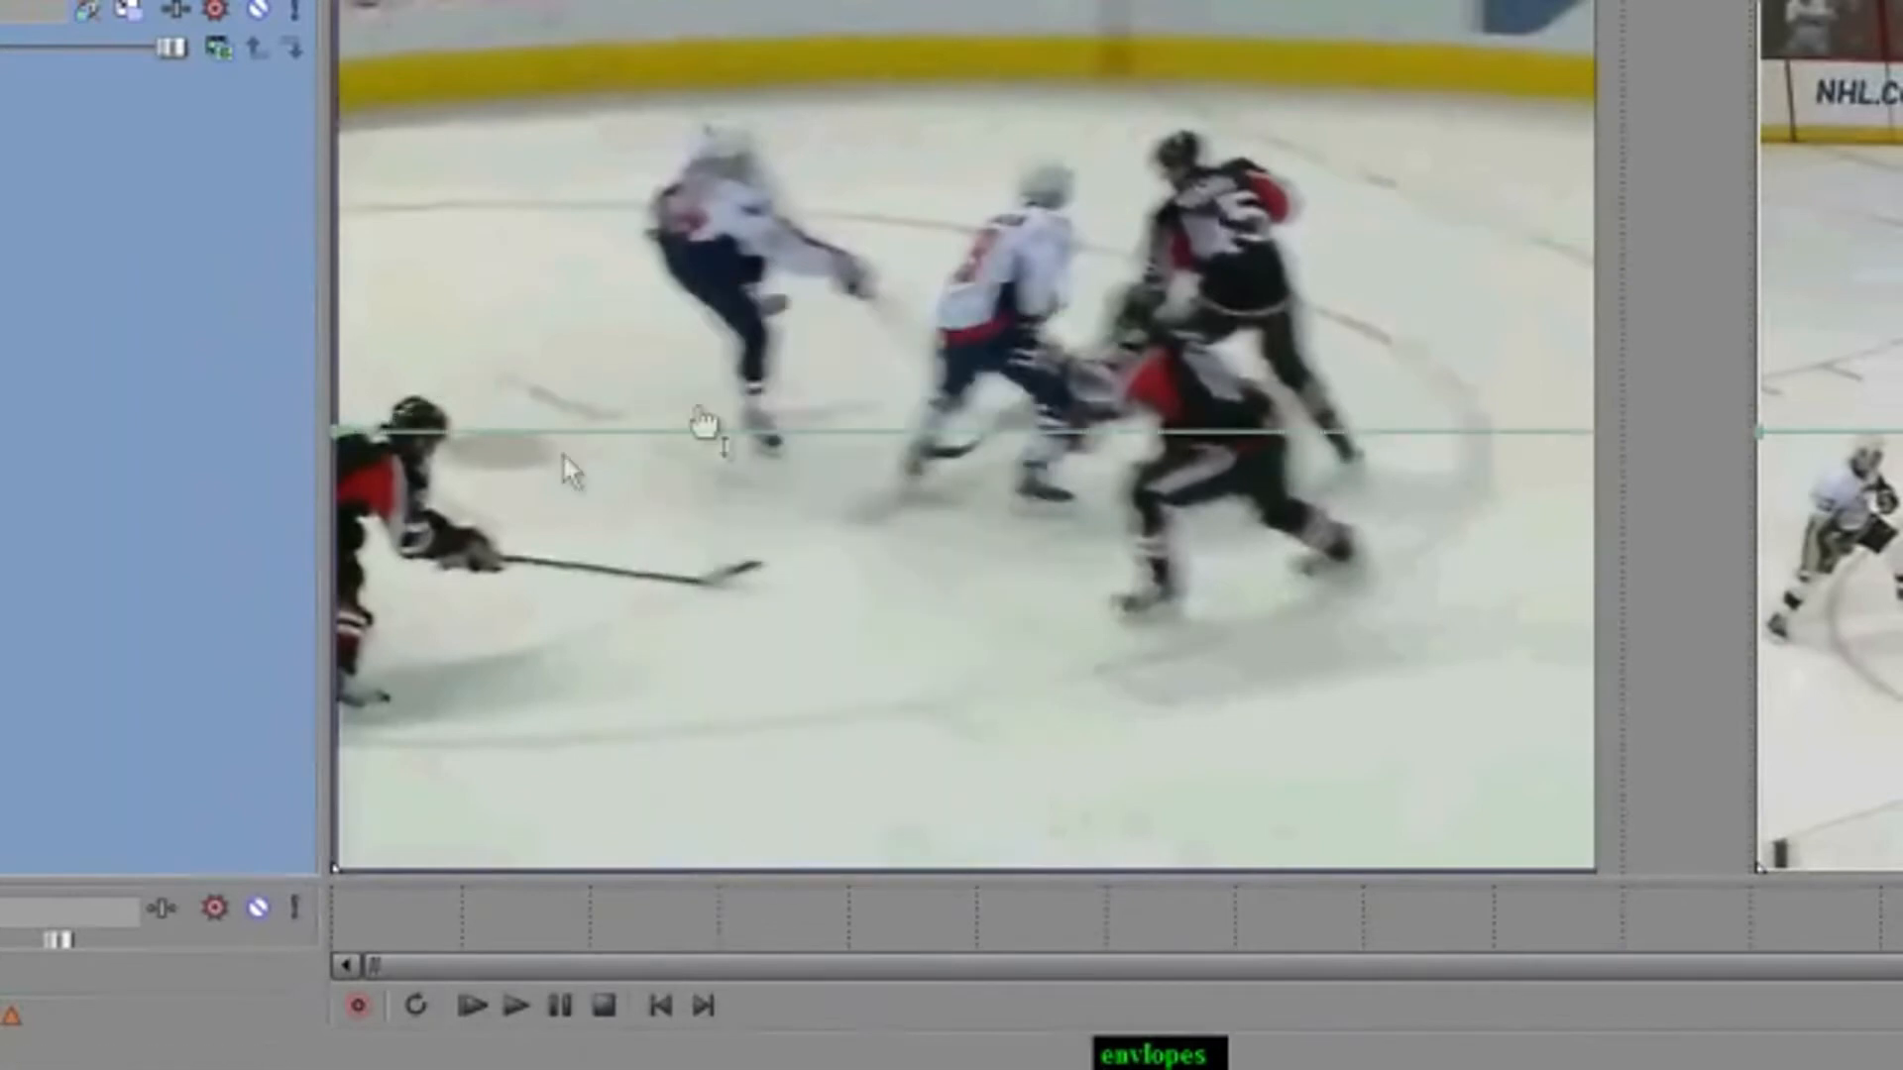
mouse_move(1524, 136)
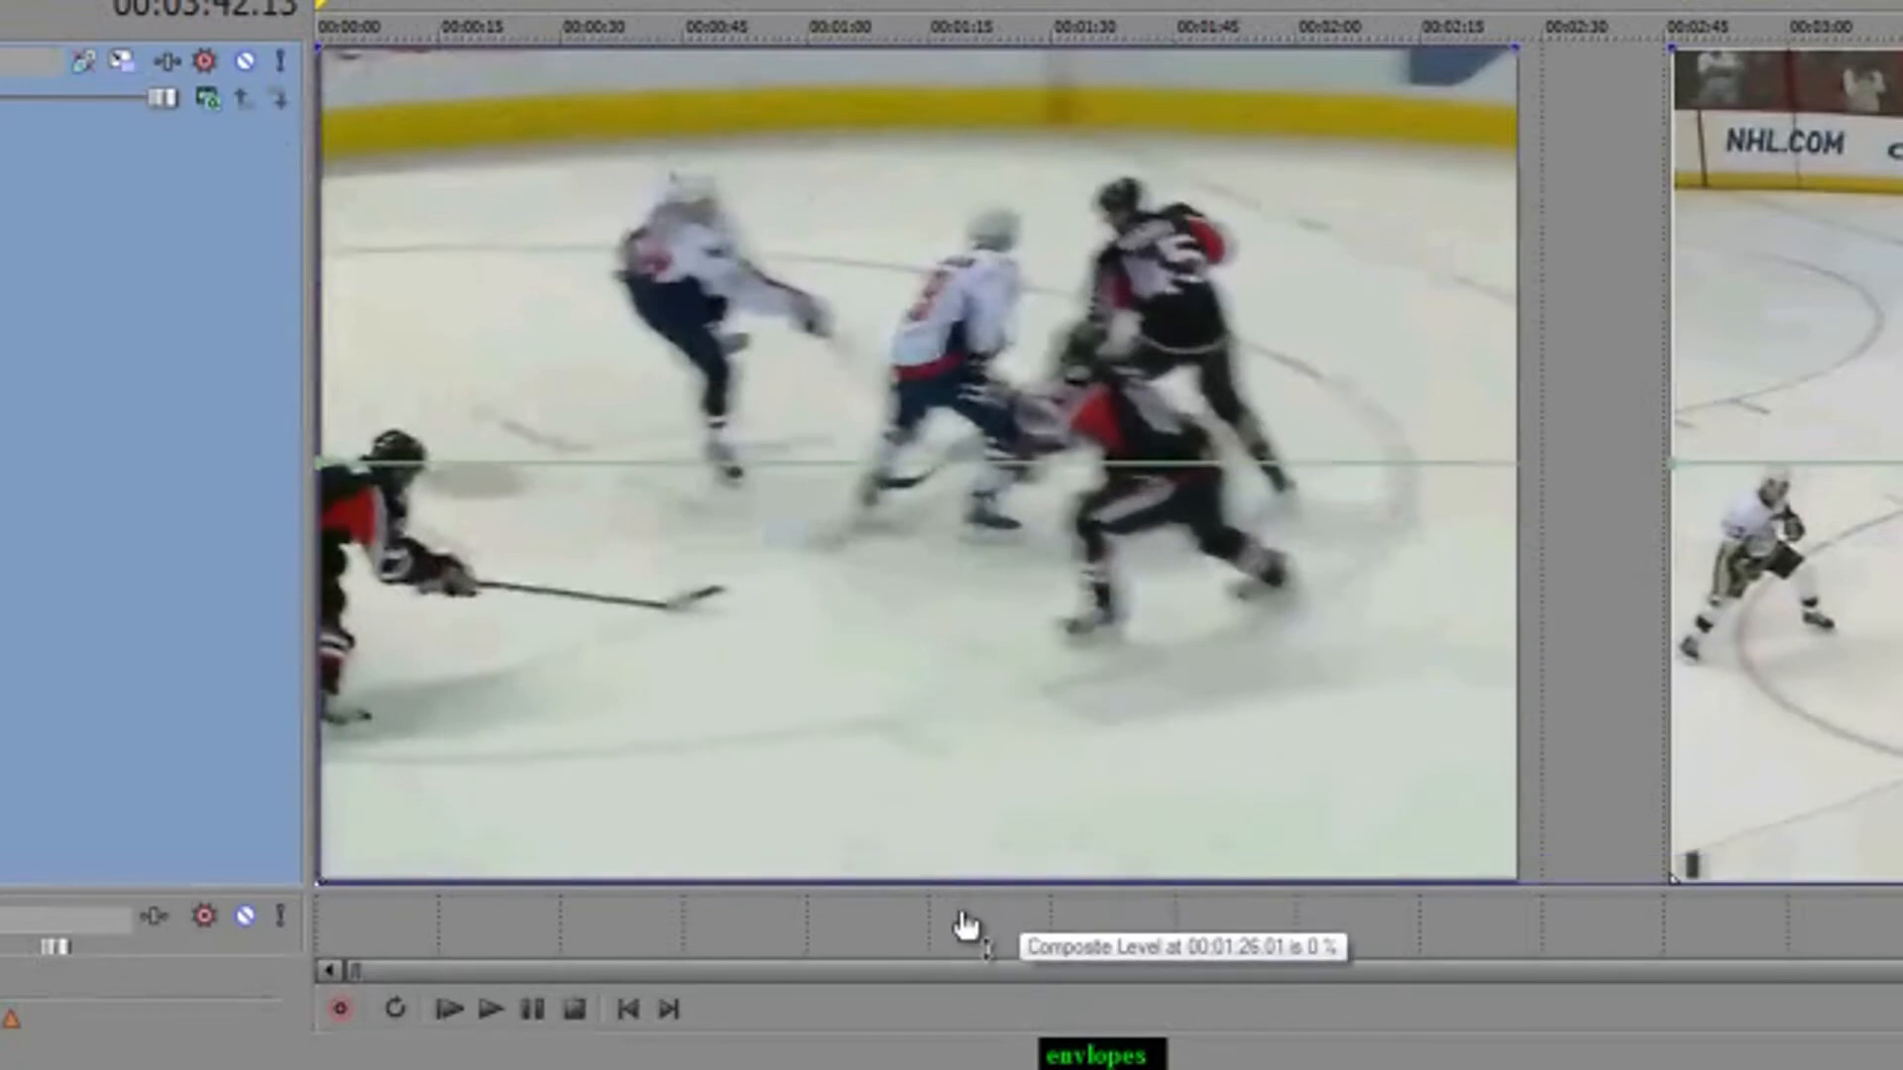
mouse_move(957, 838)
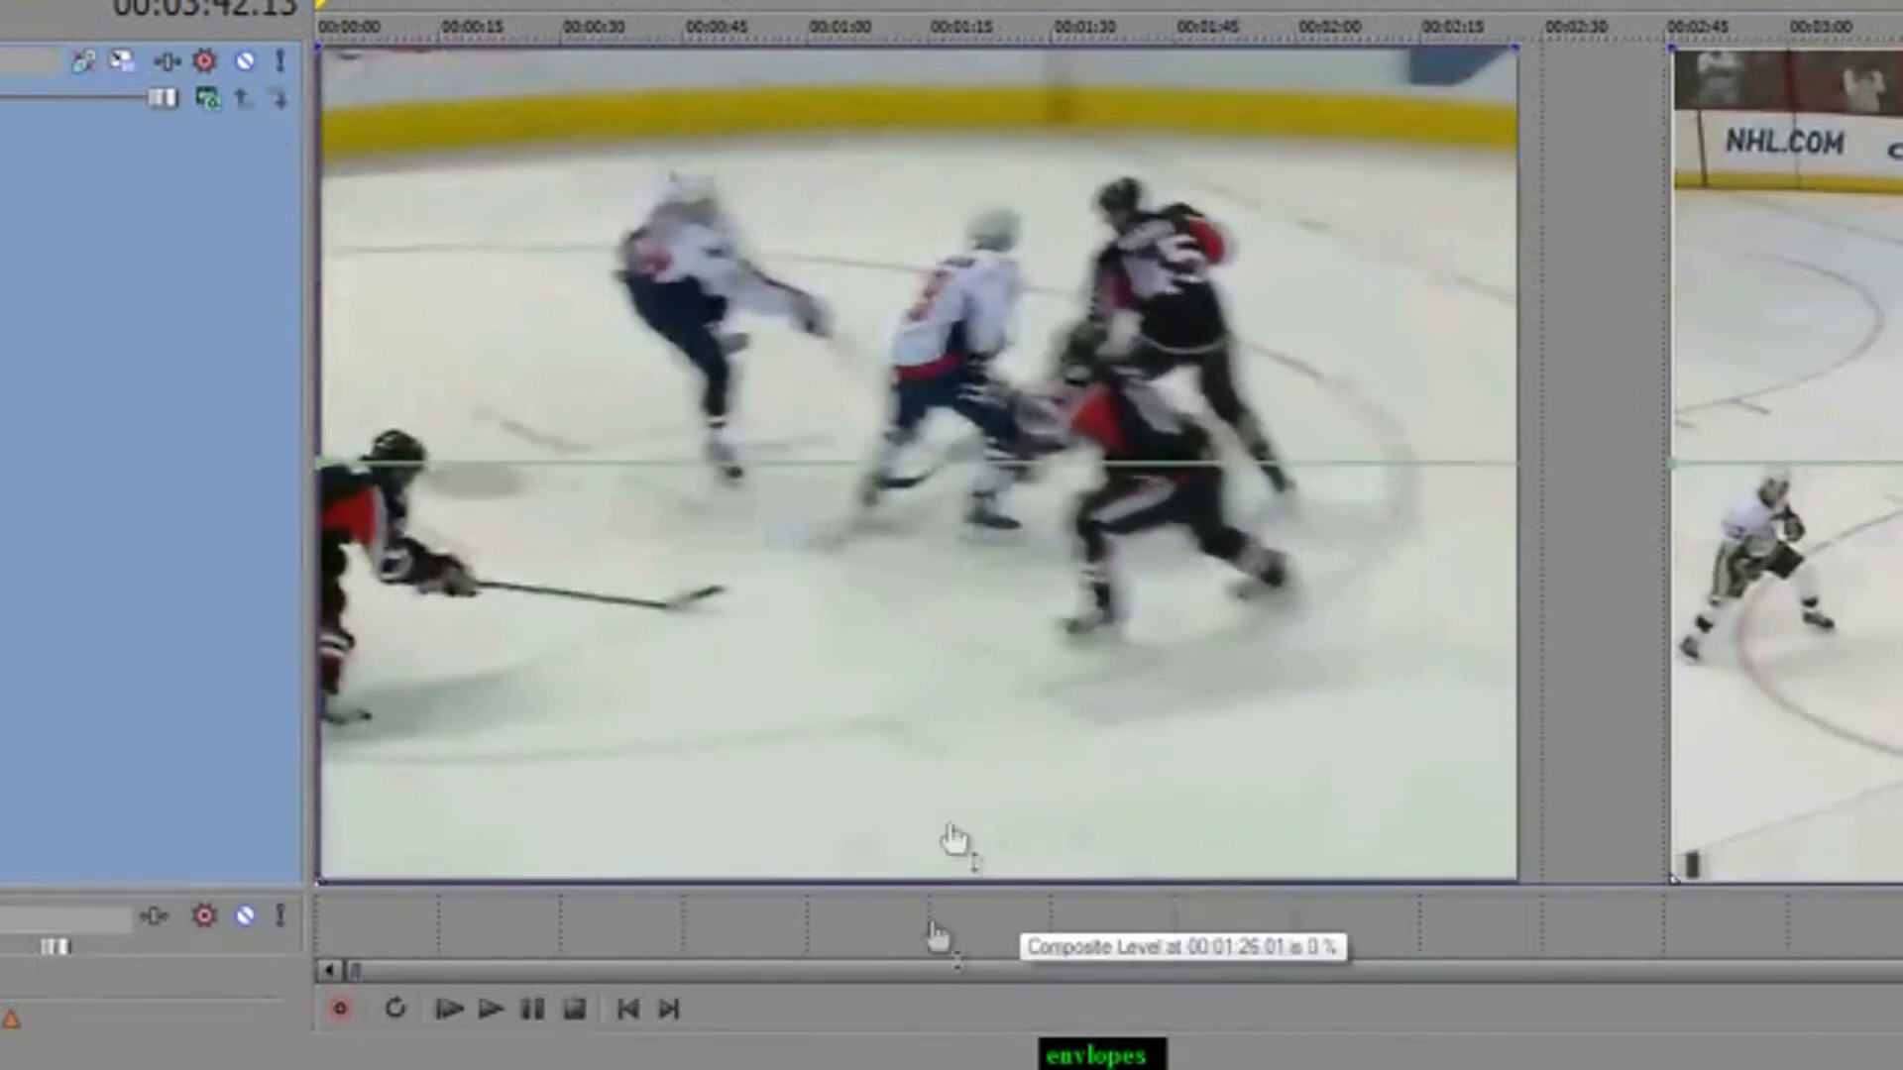
mouse_move(750, 80)
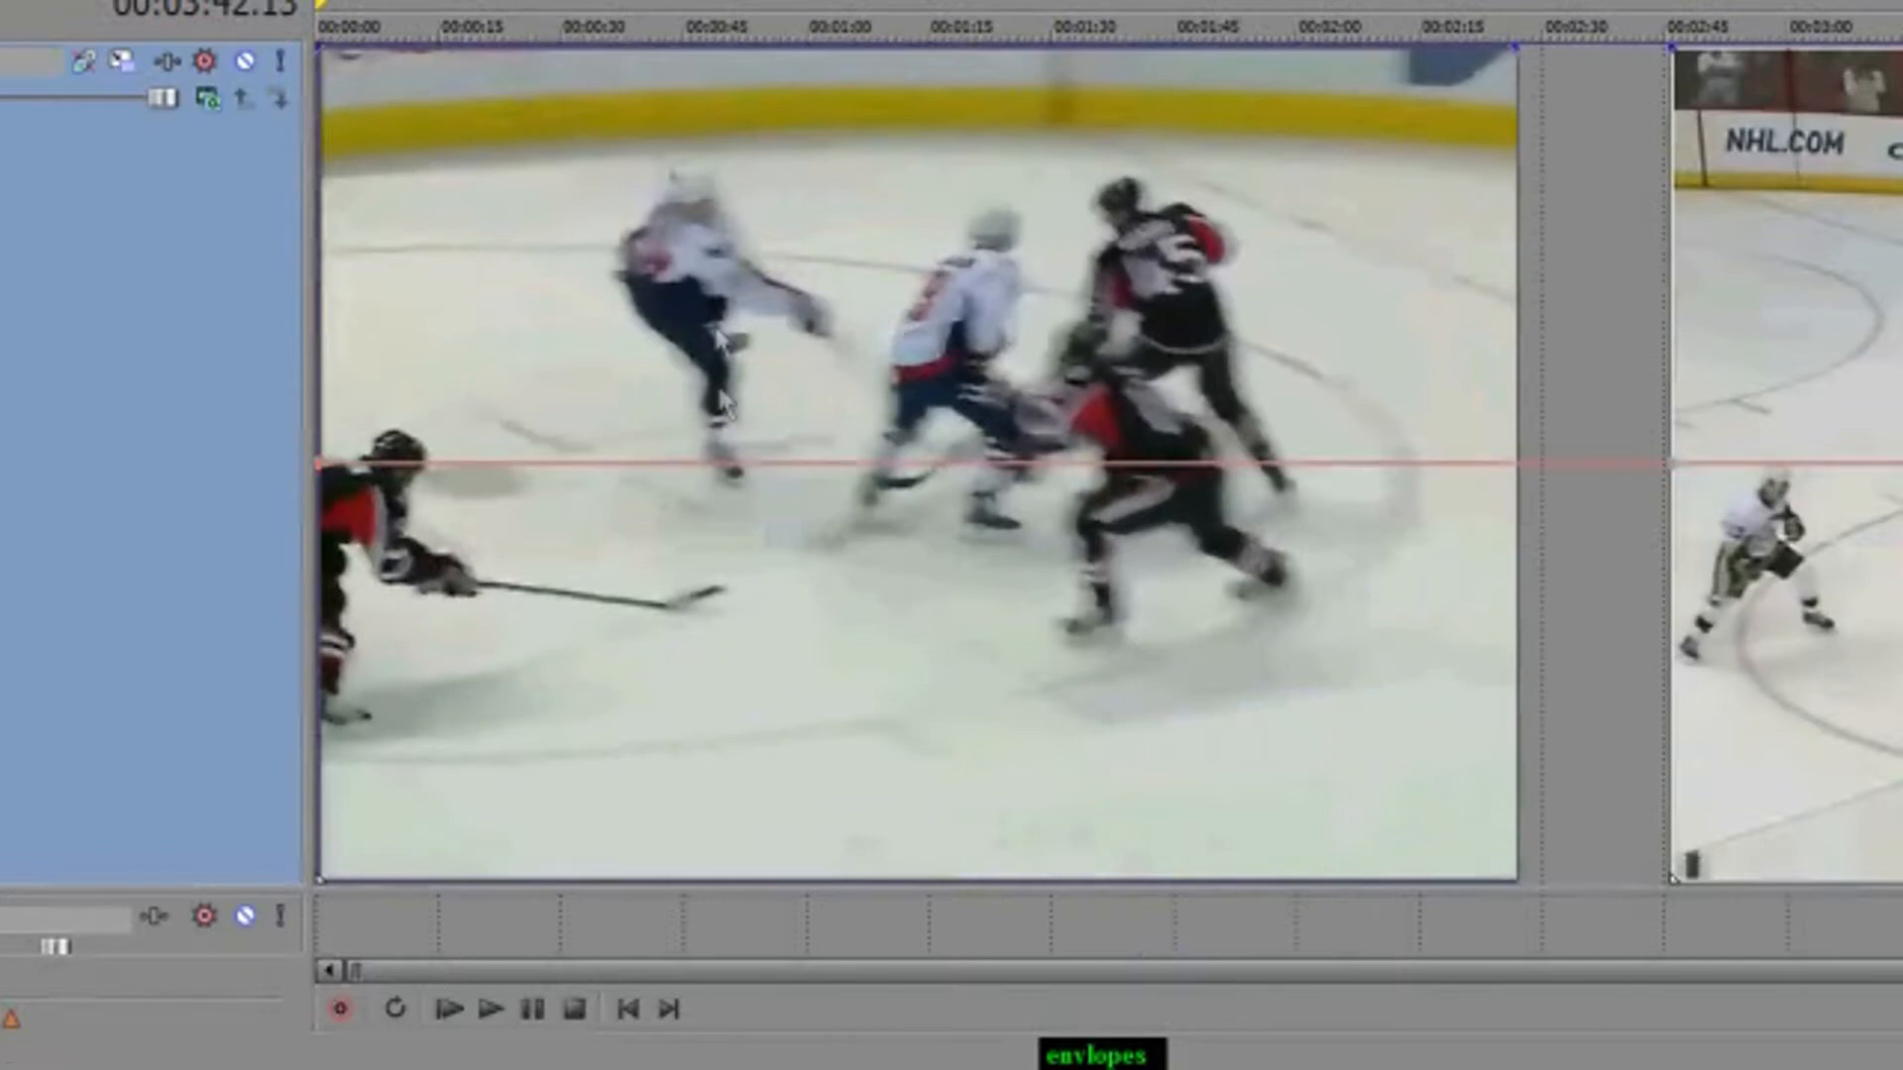
mouse_move(398, 474)
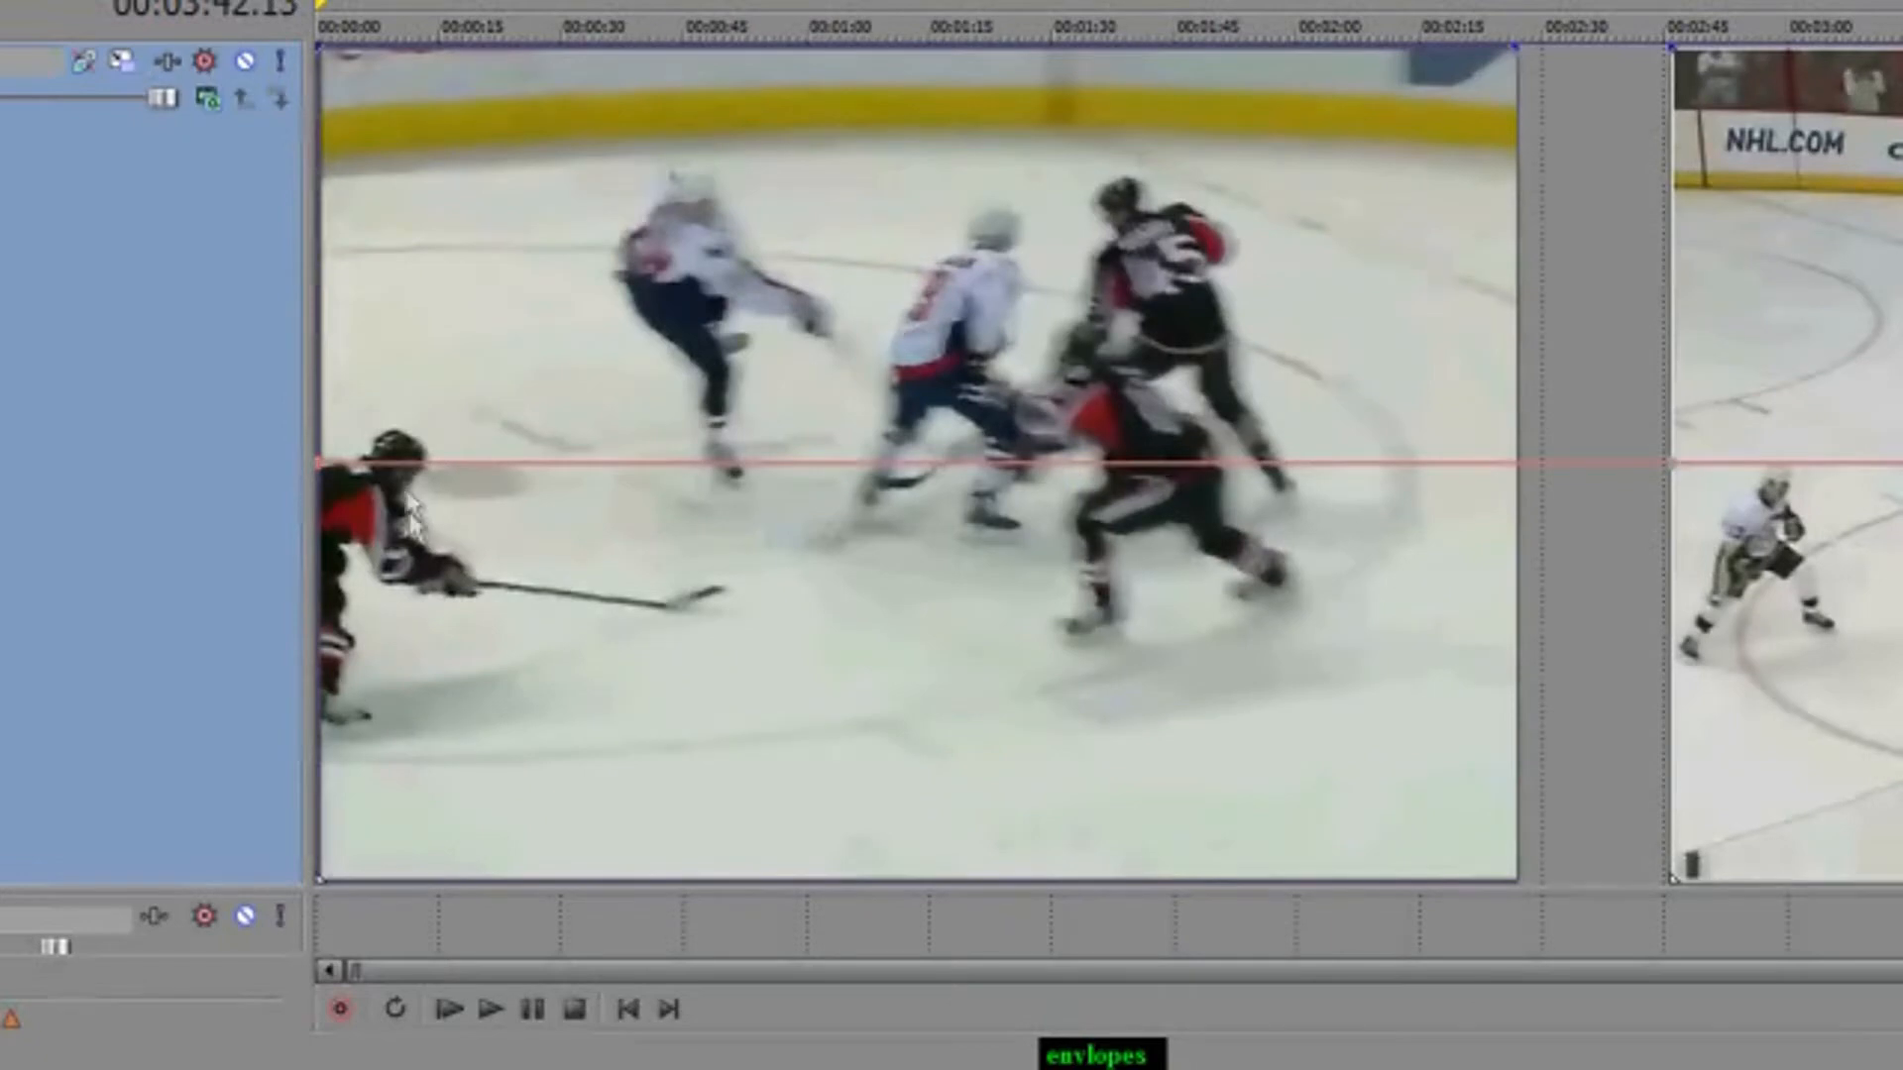
mouse_move(425, 497)
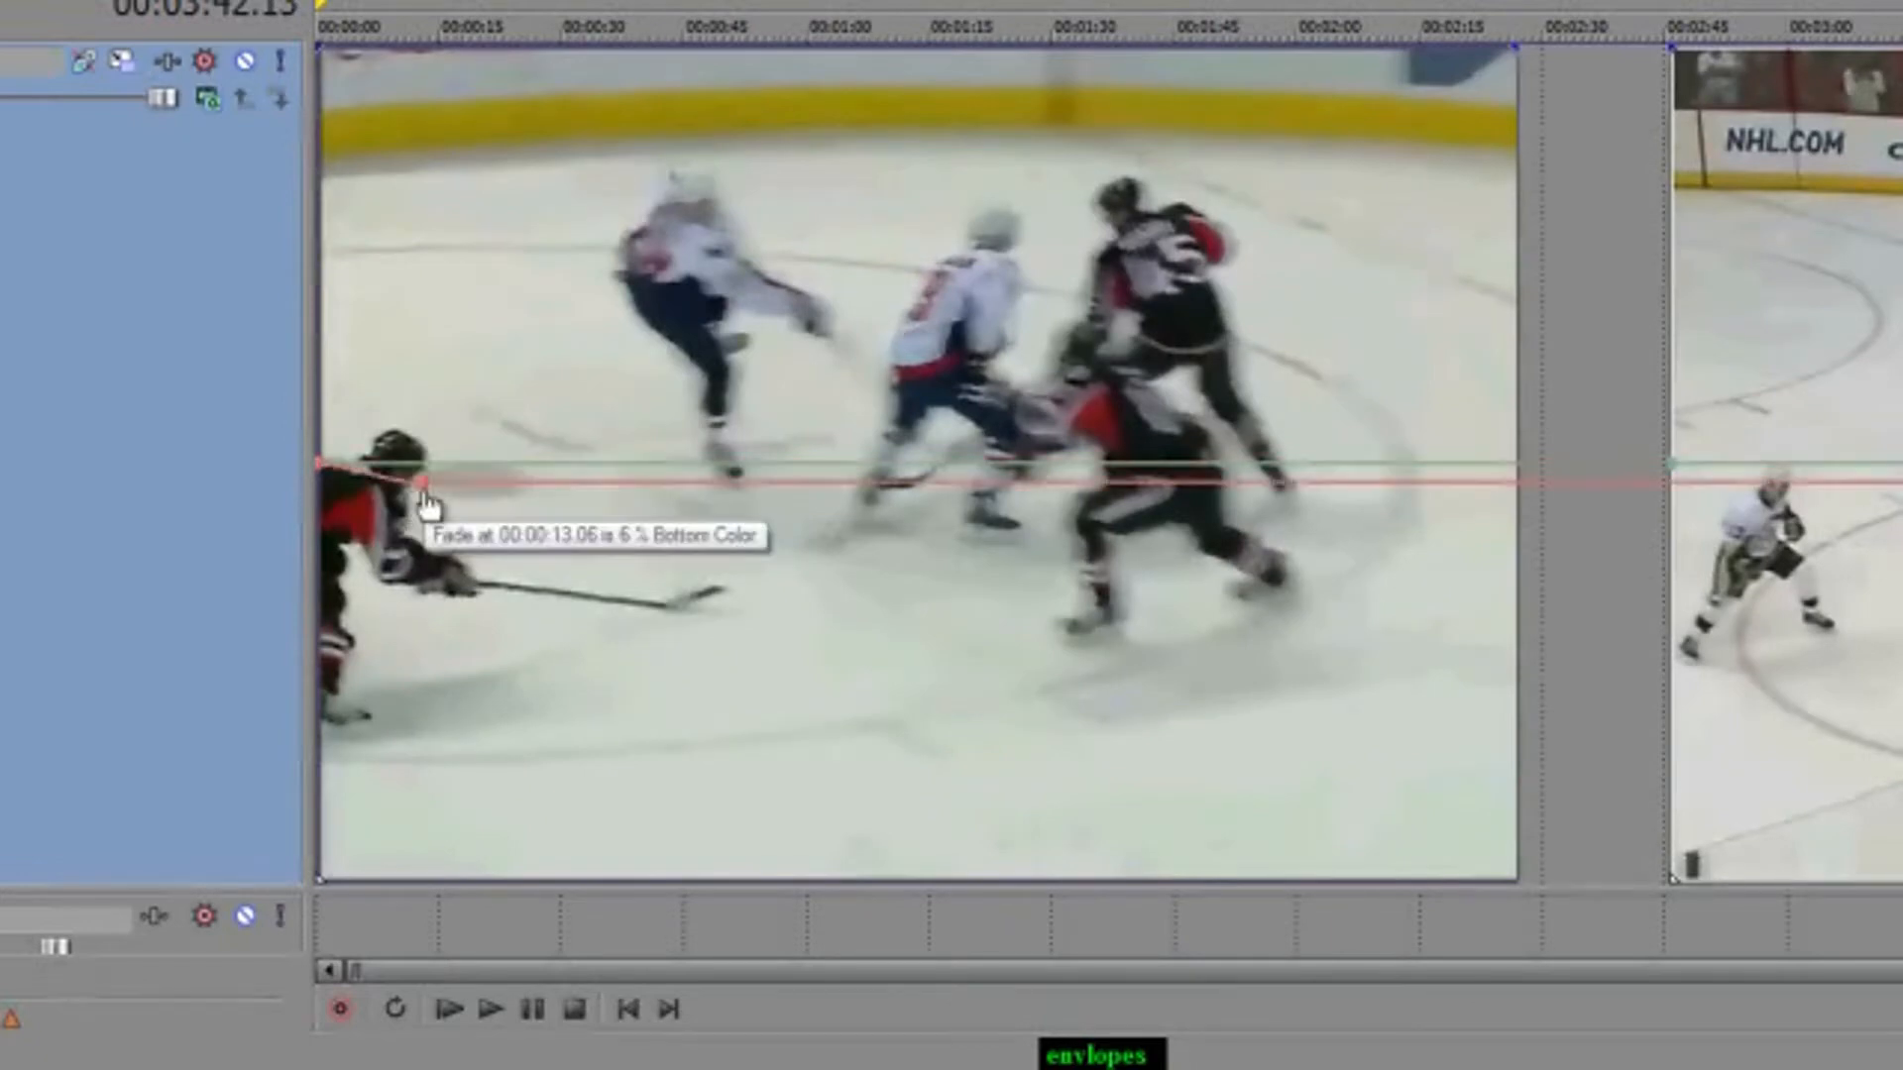
- Add fade points near the clip start and raise the fade toward top color around 17 seconds
left_click_drag(425, 467, 449, 231)
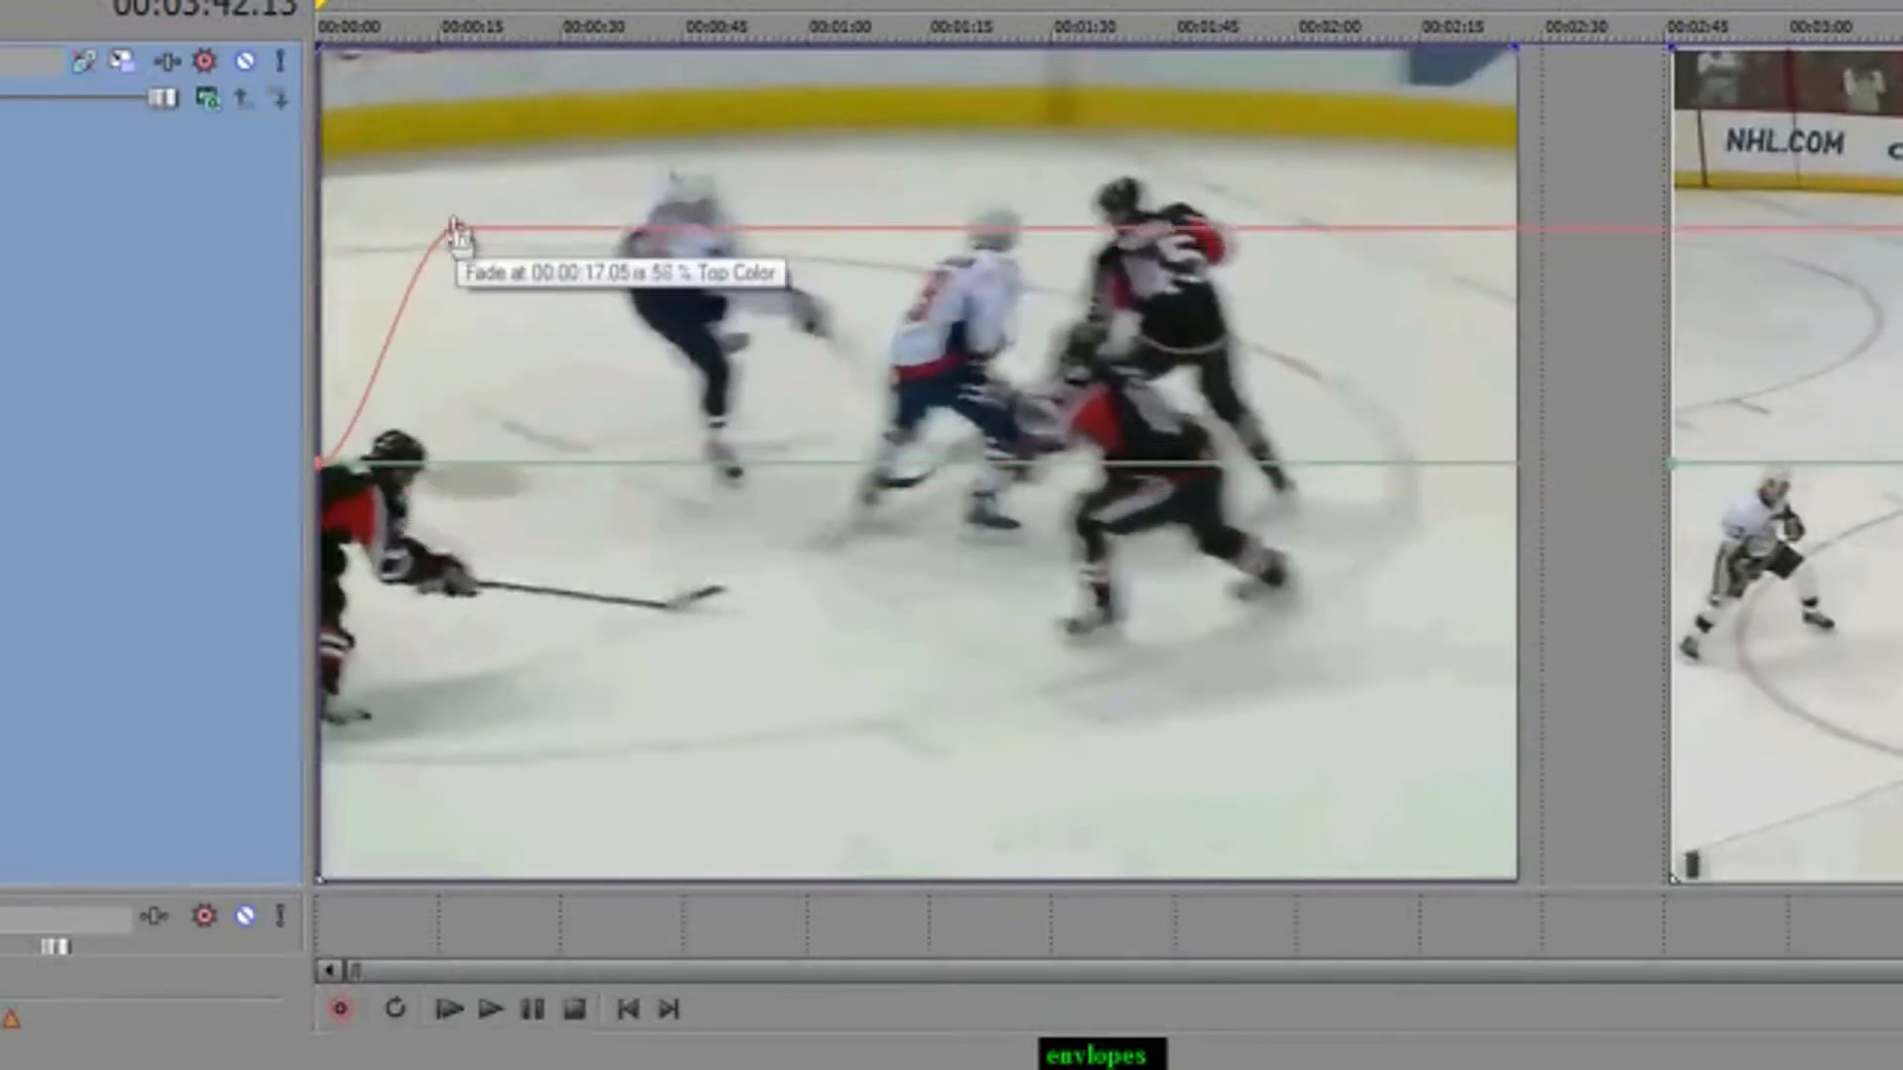
left_click_drag(459, 228, 495, 296)
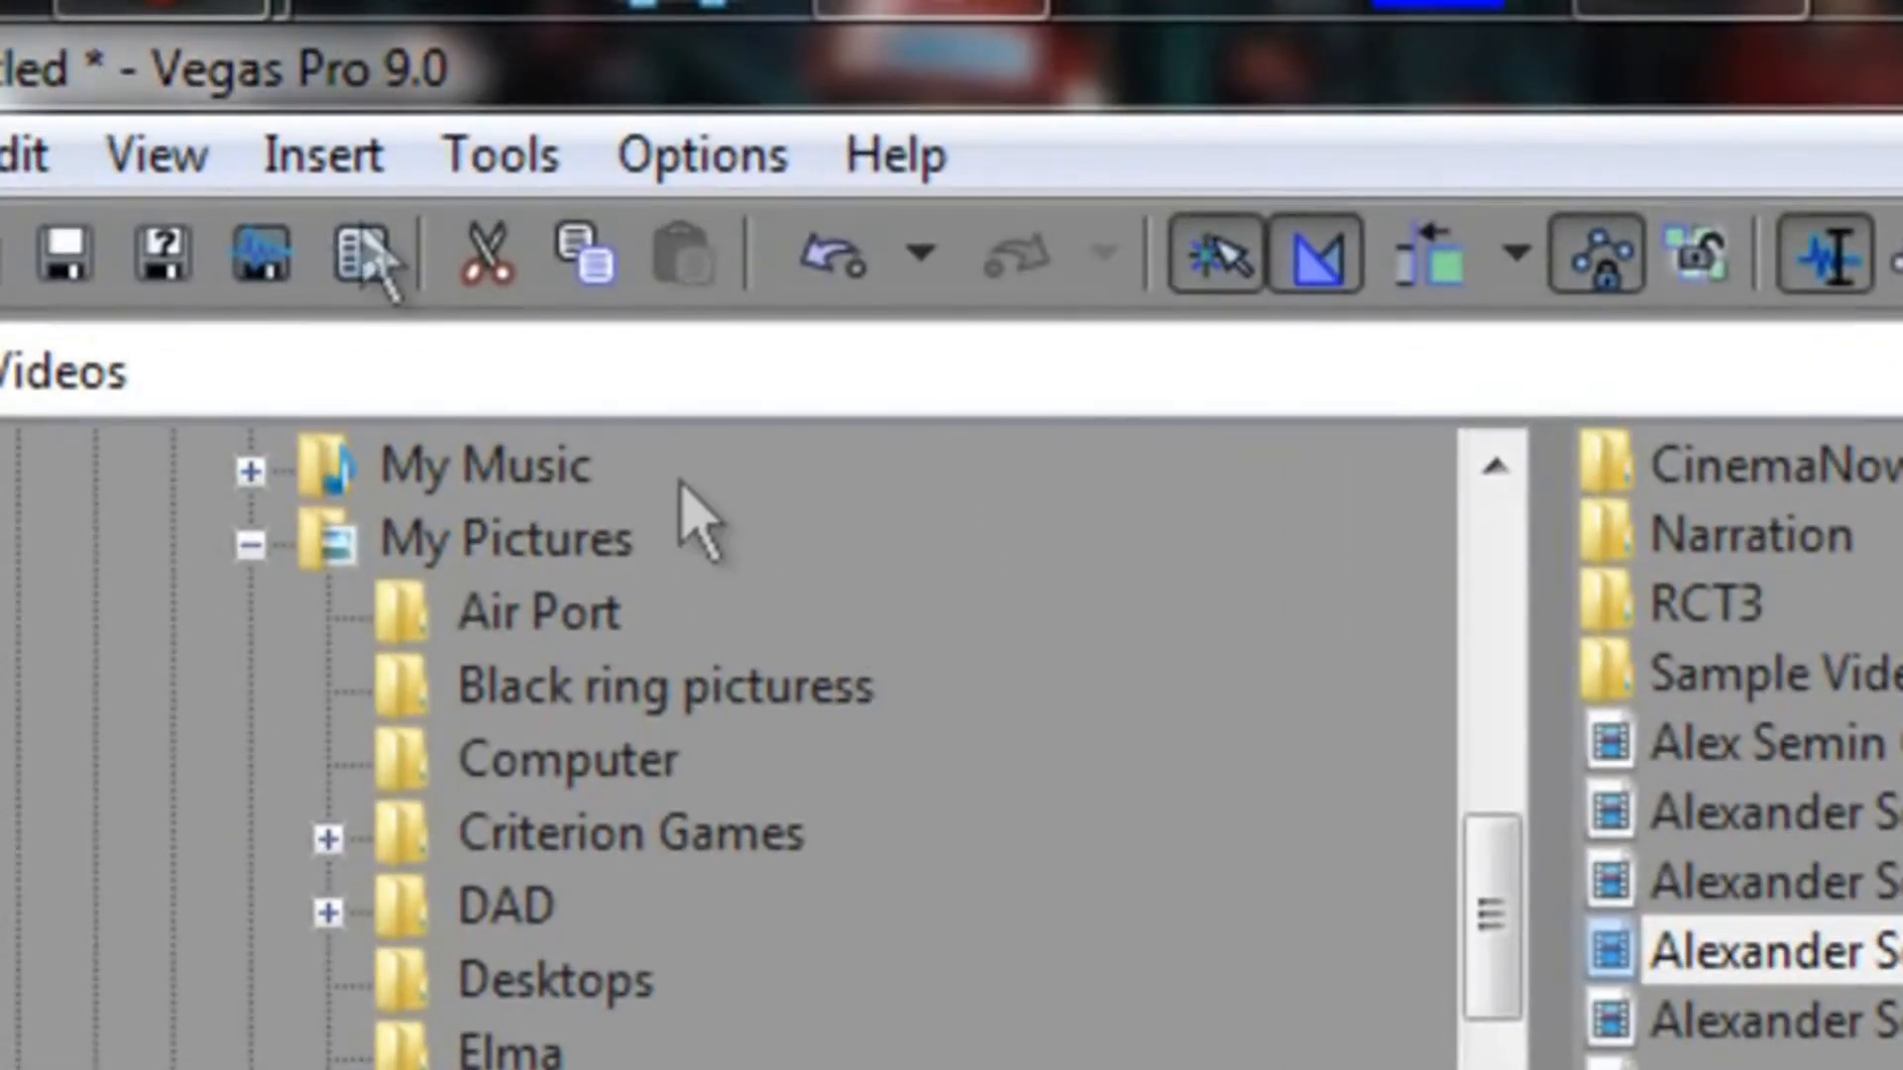
- Bring up the Insert menu to reach the audio envelope choices
left_click(321, 155)
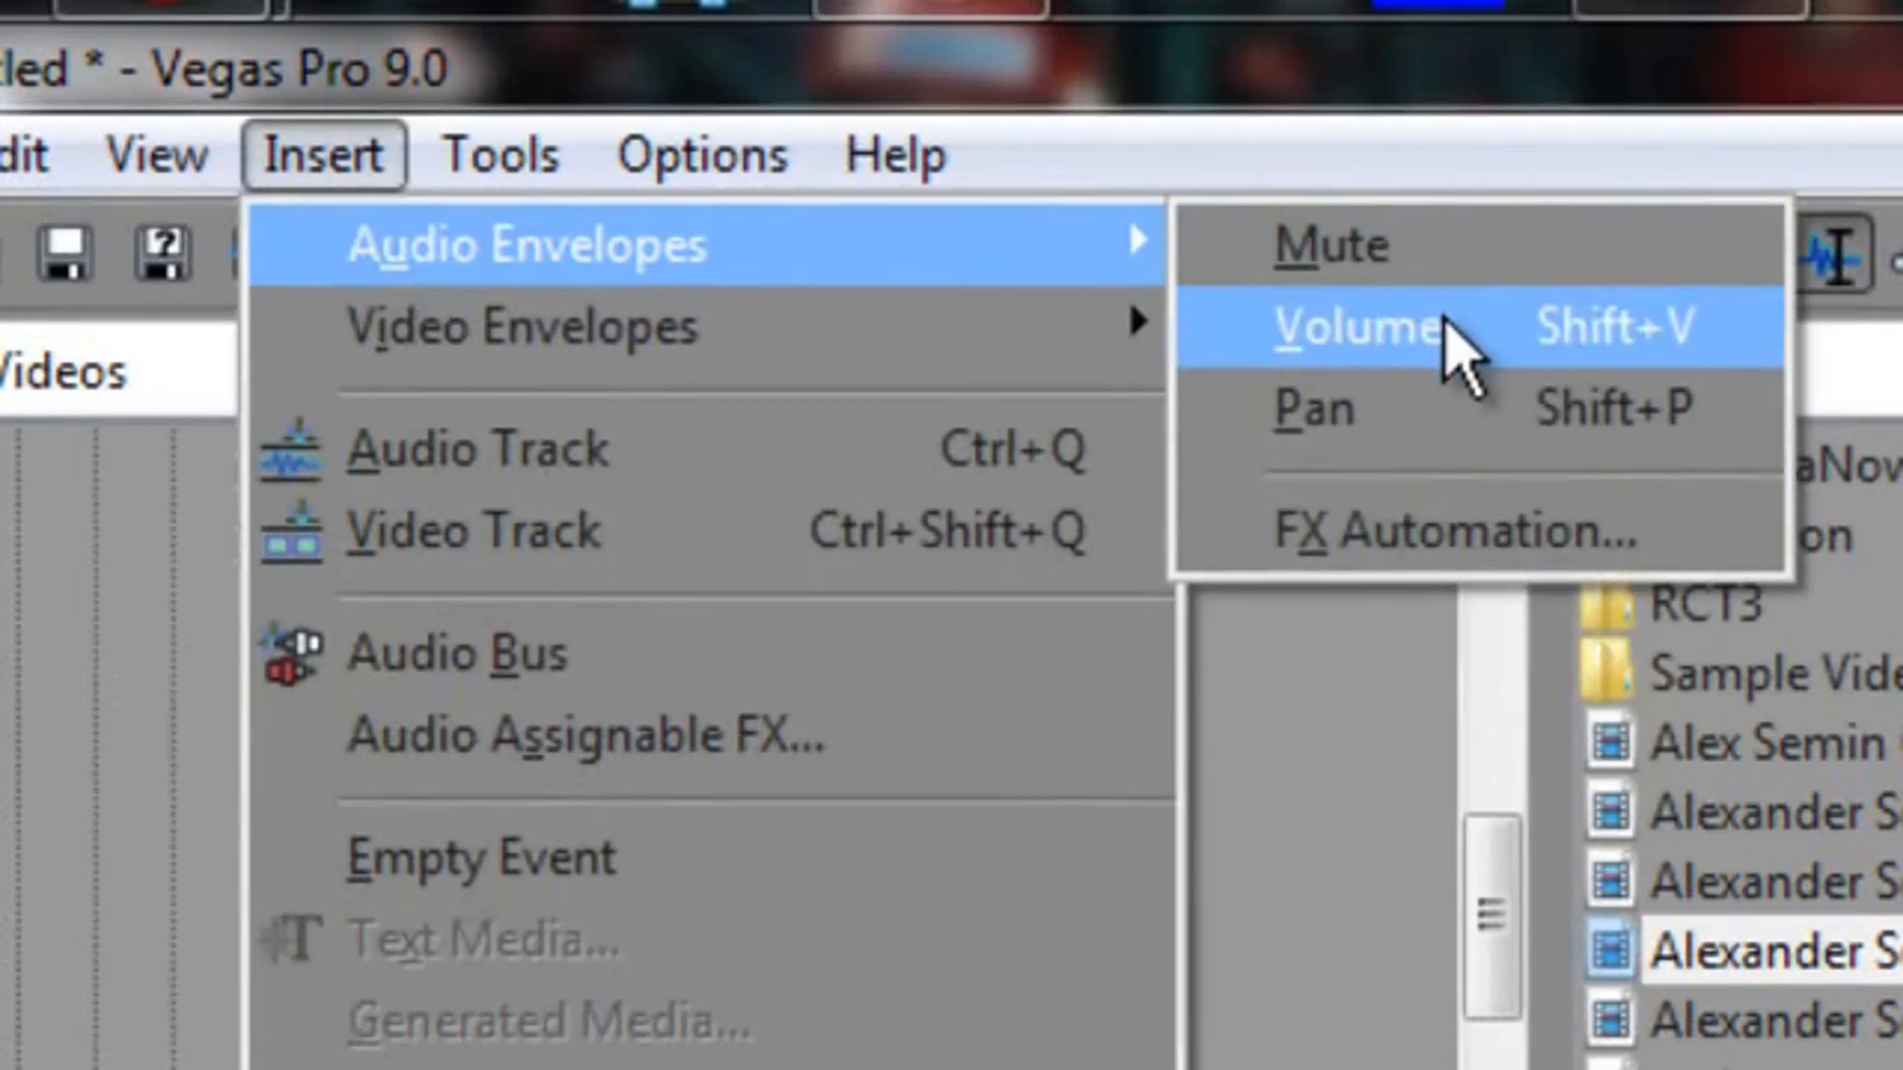
mouse_move(1475, 426)
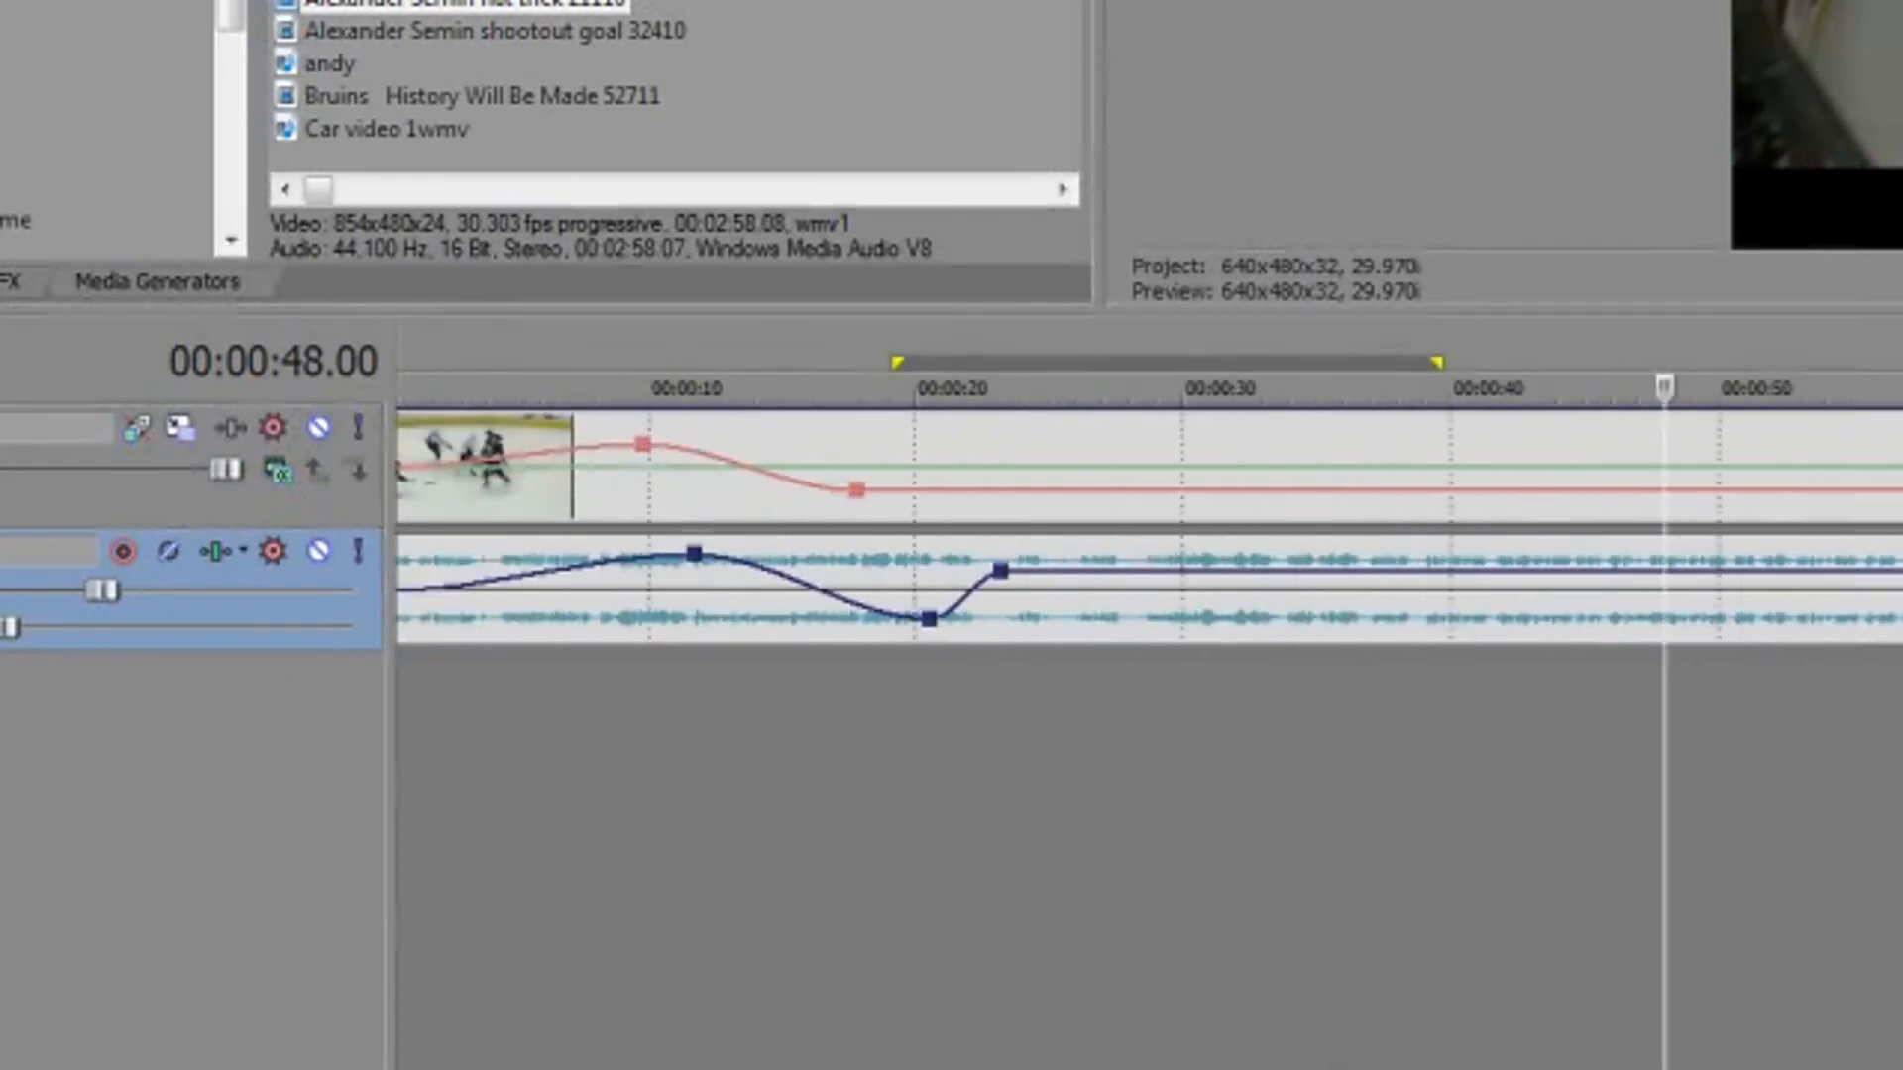
- Bring up the Insert menu again after shaping the volume curve
left_click(309, 47)
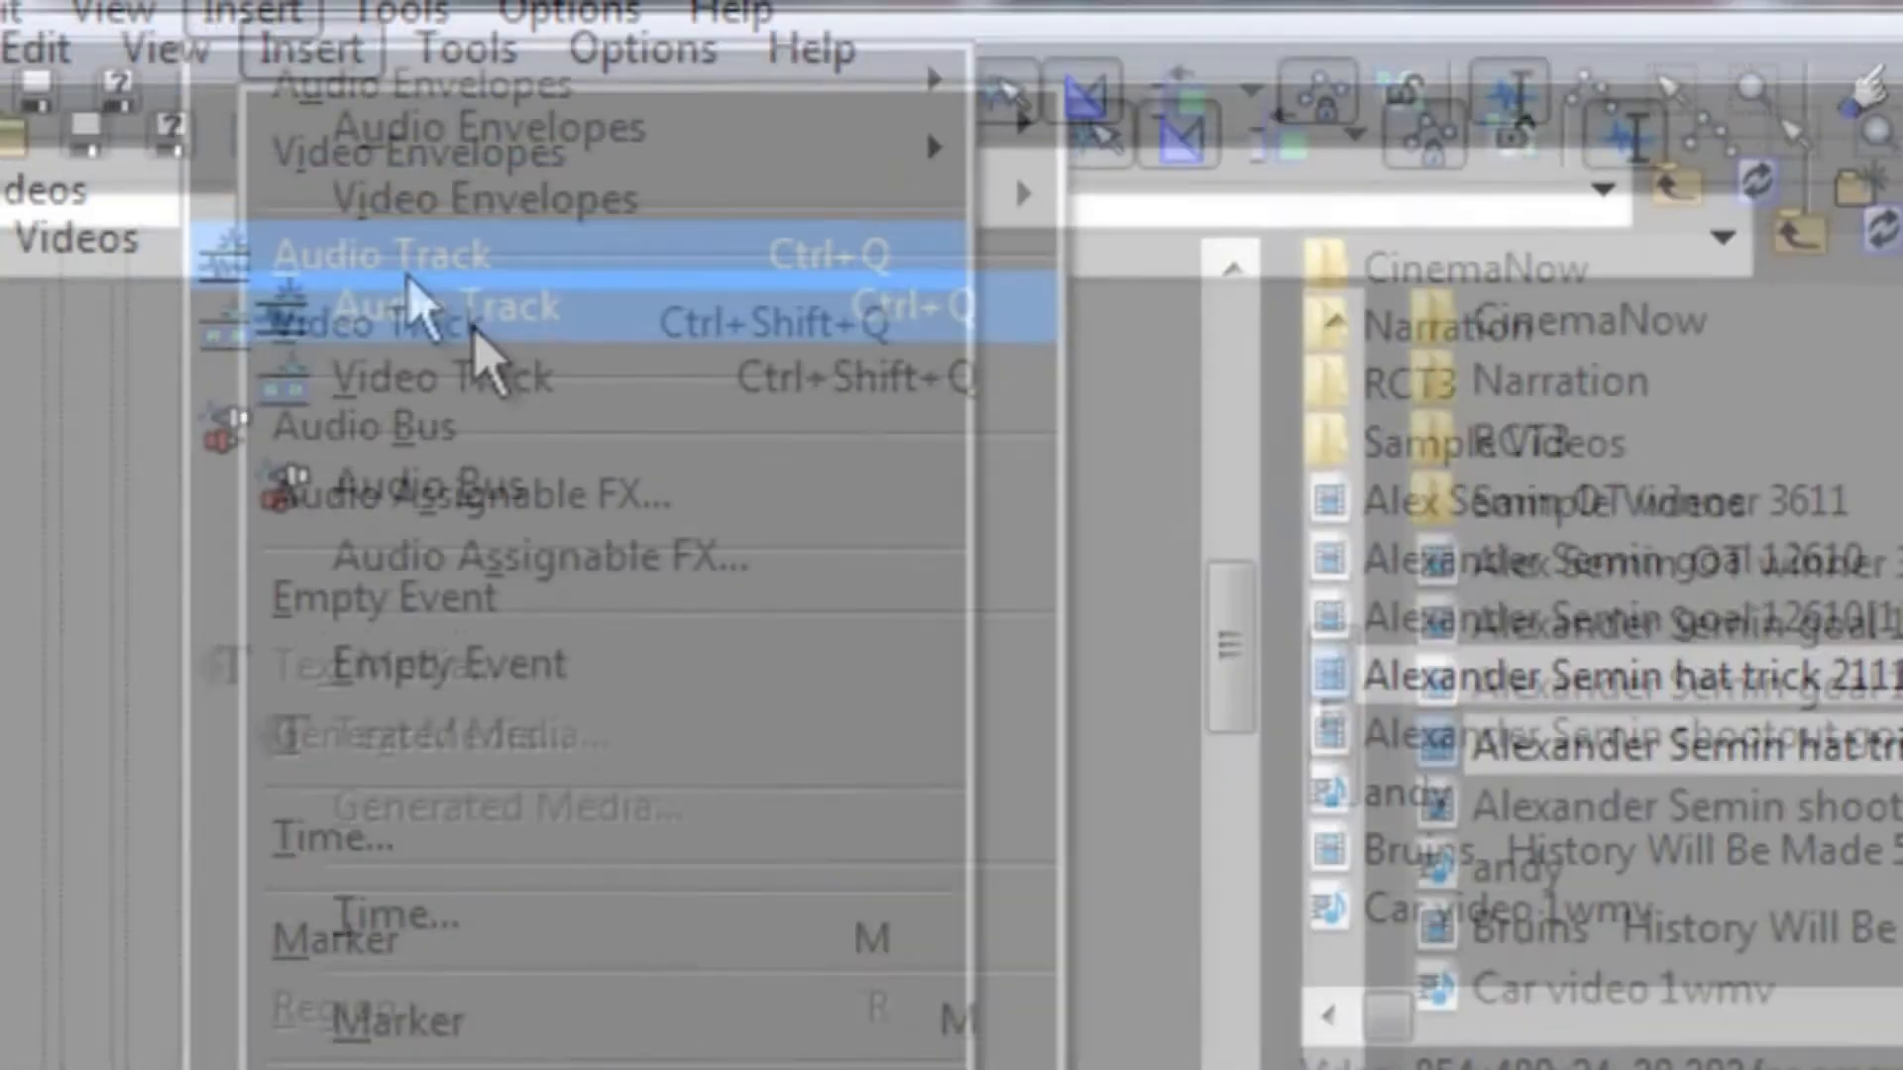
mouse_move(603, 280)
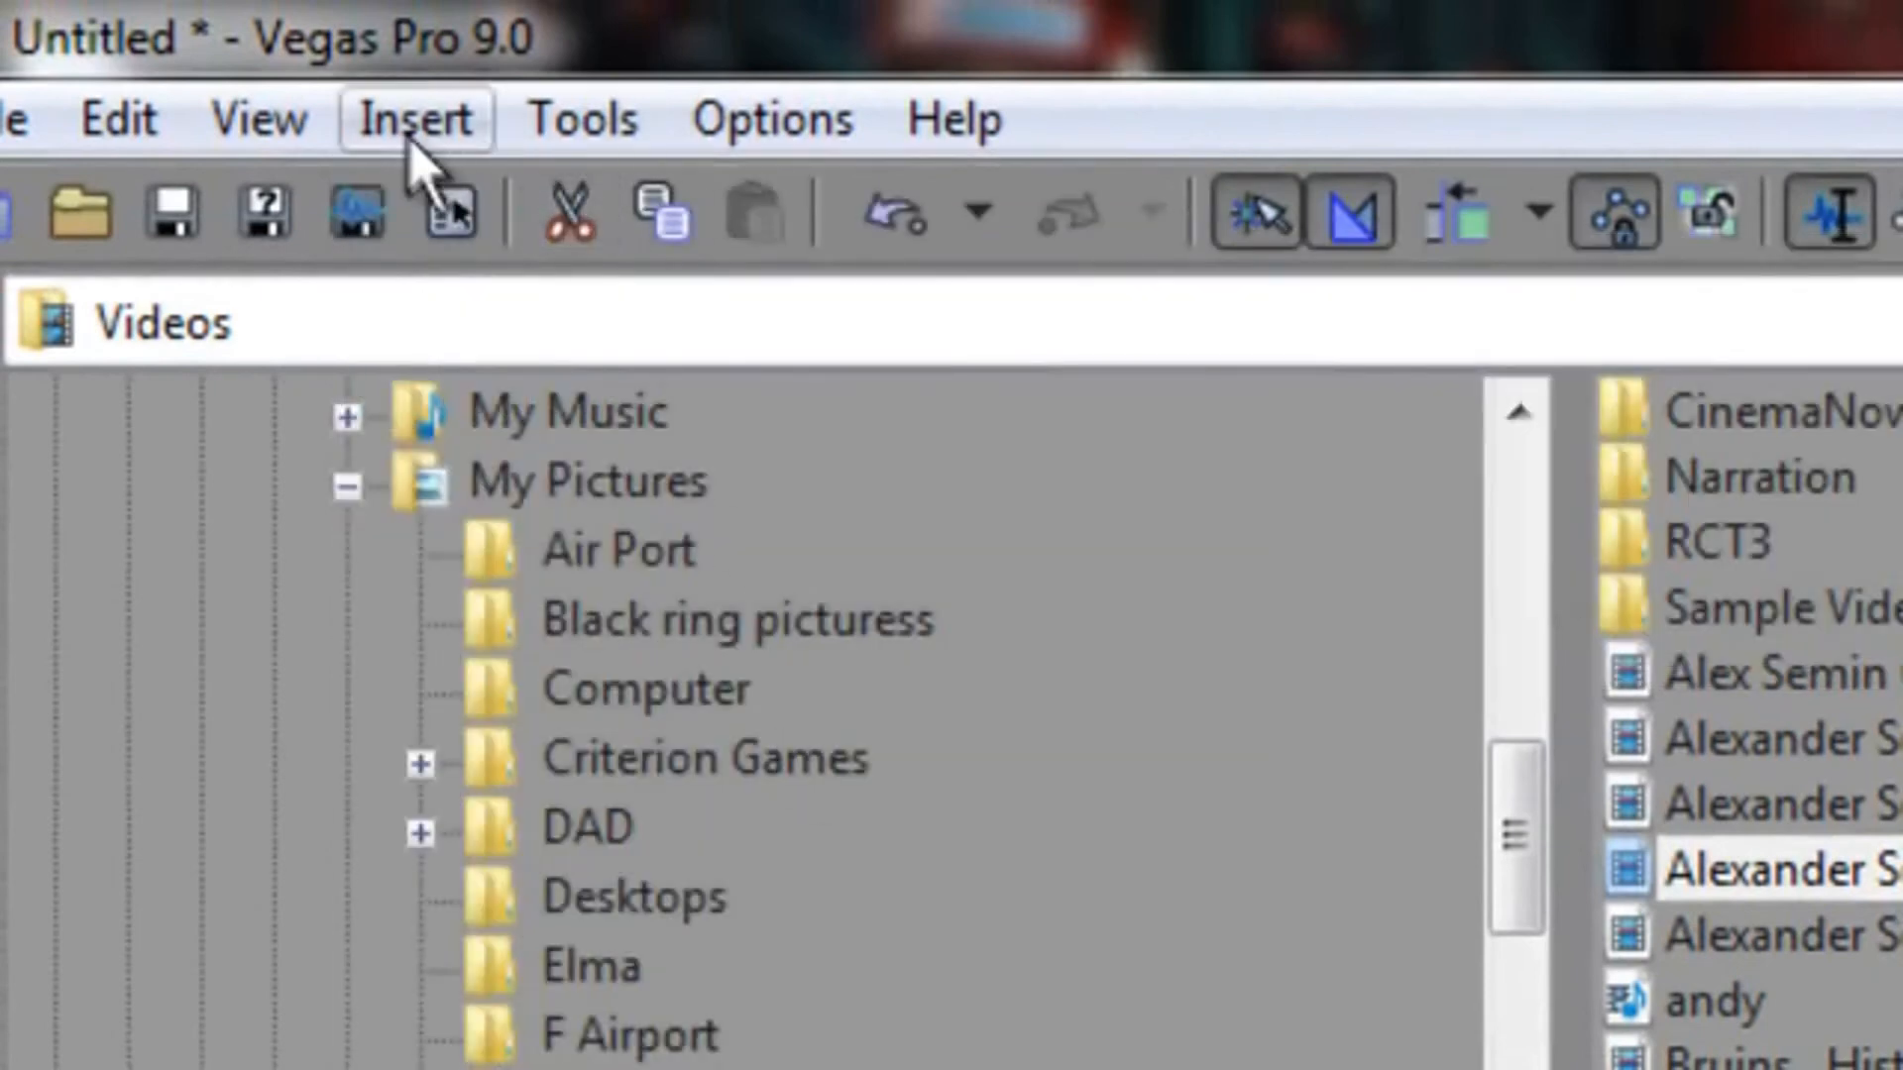
- Bring up Insert's Audio Envelopes list, ready to add Pan
left_click(415, 117)
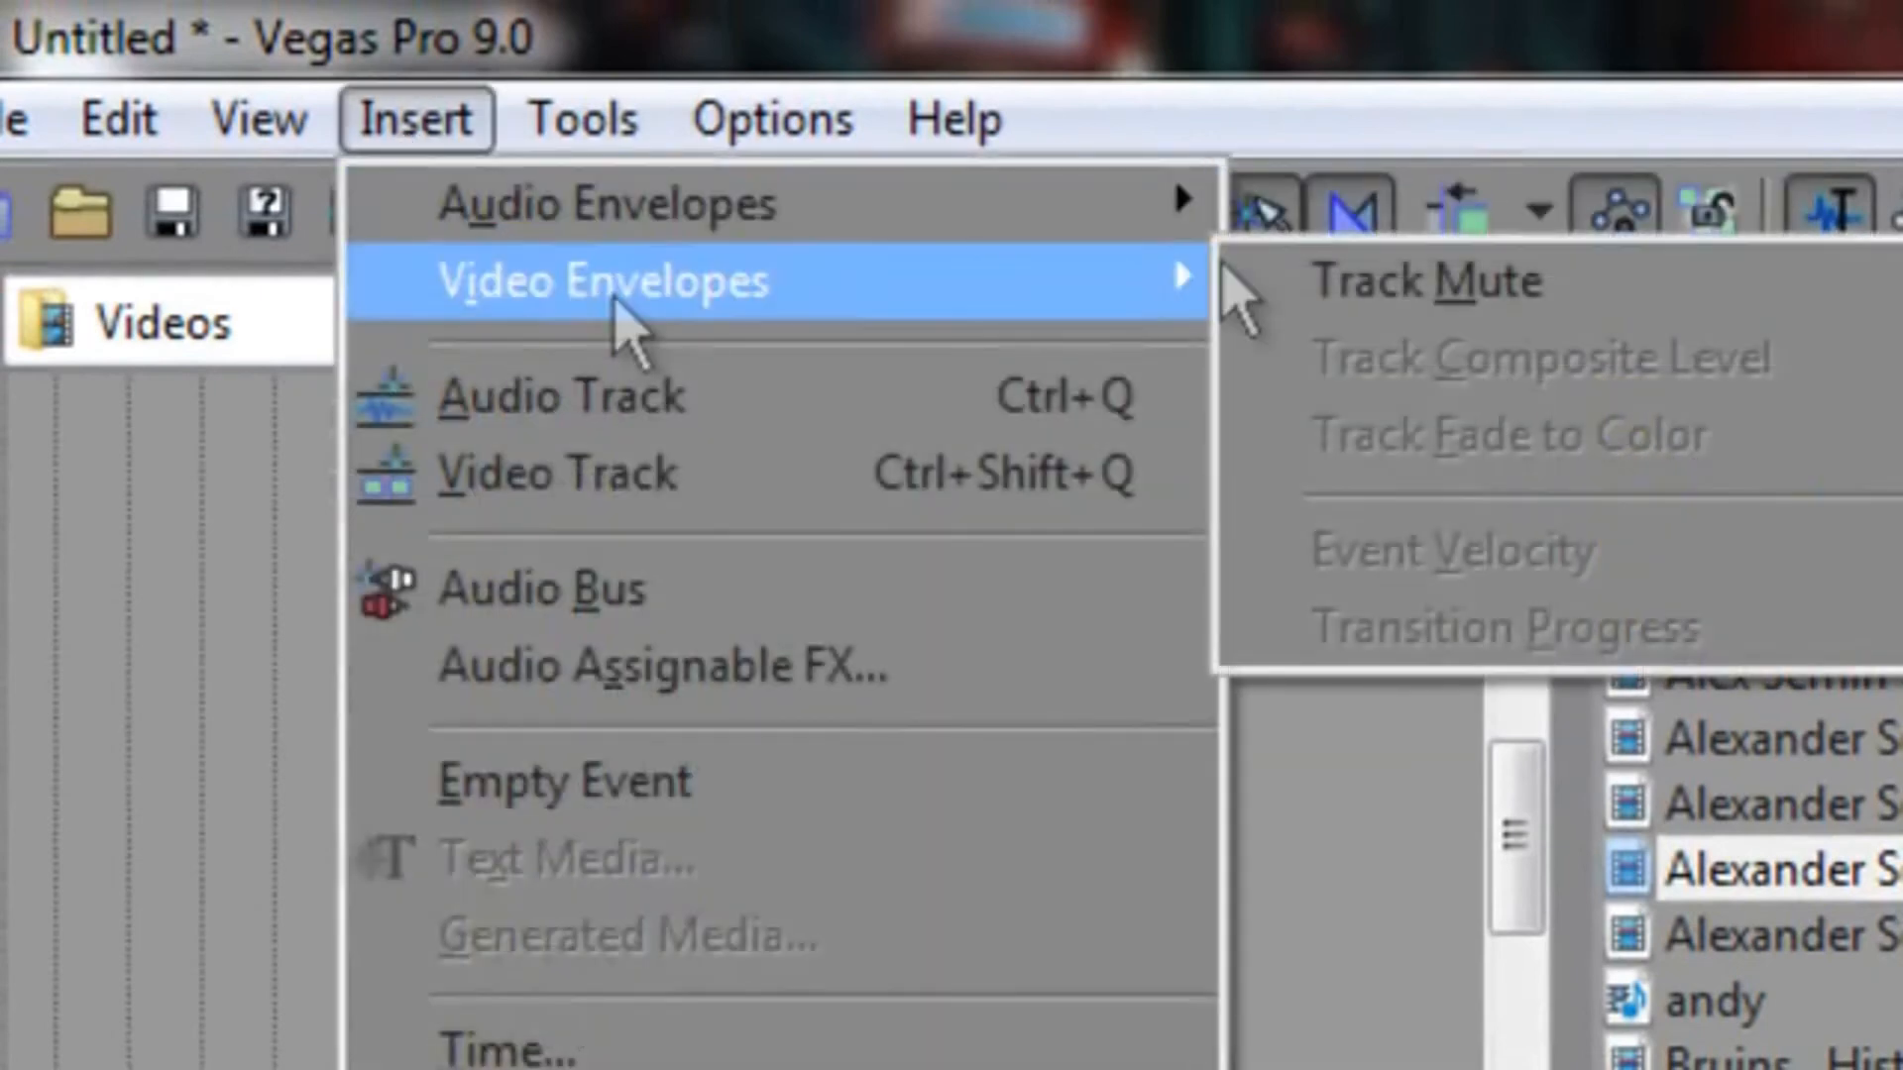
mouse_move(606, 202)
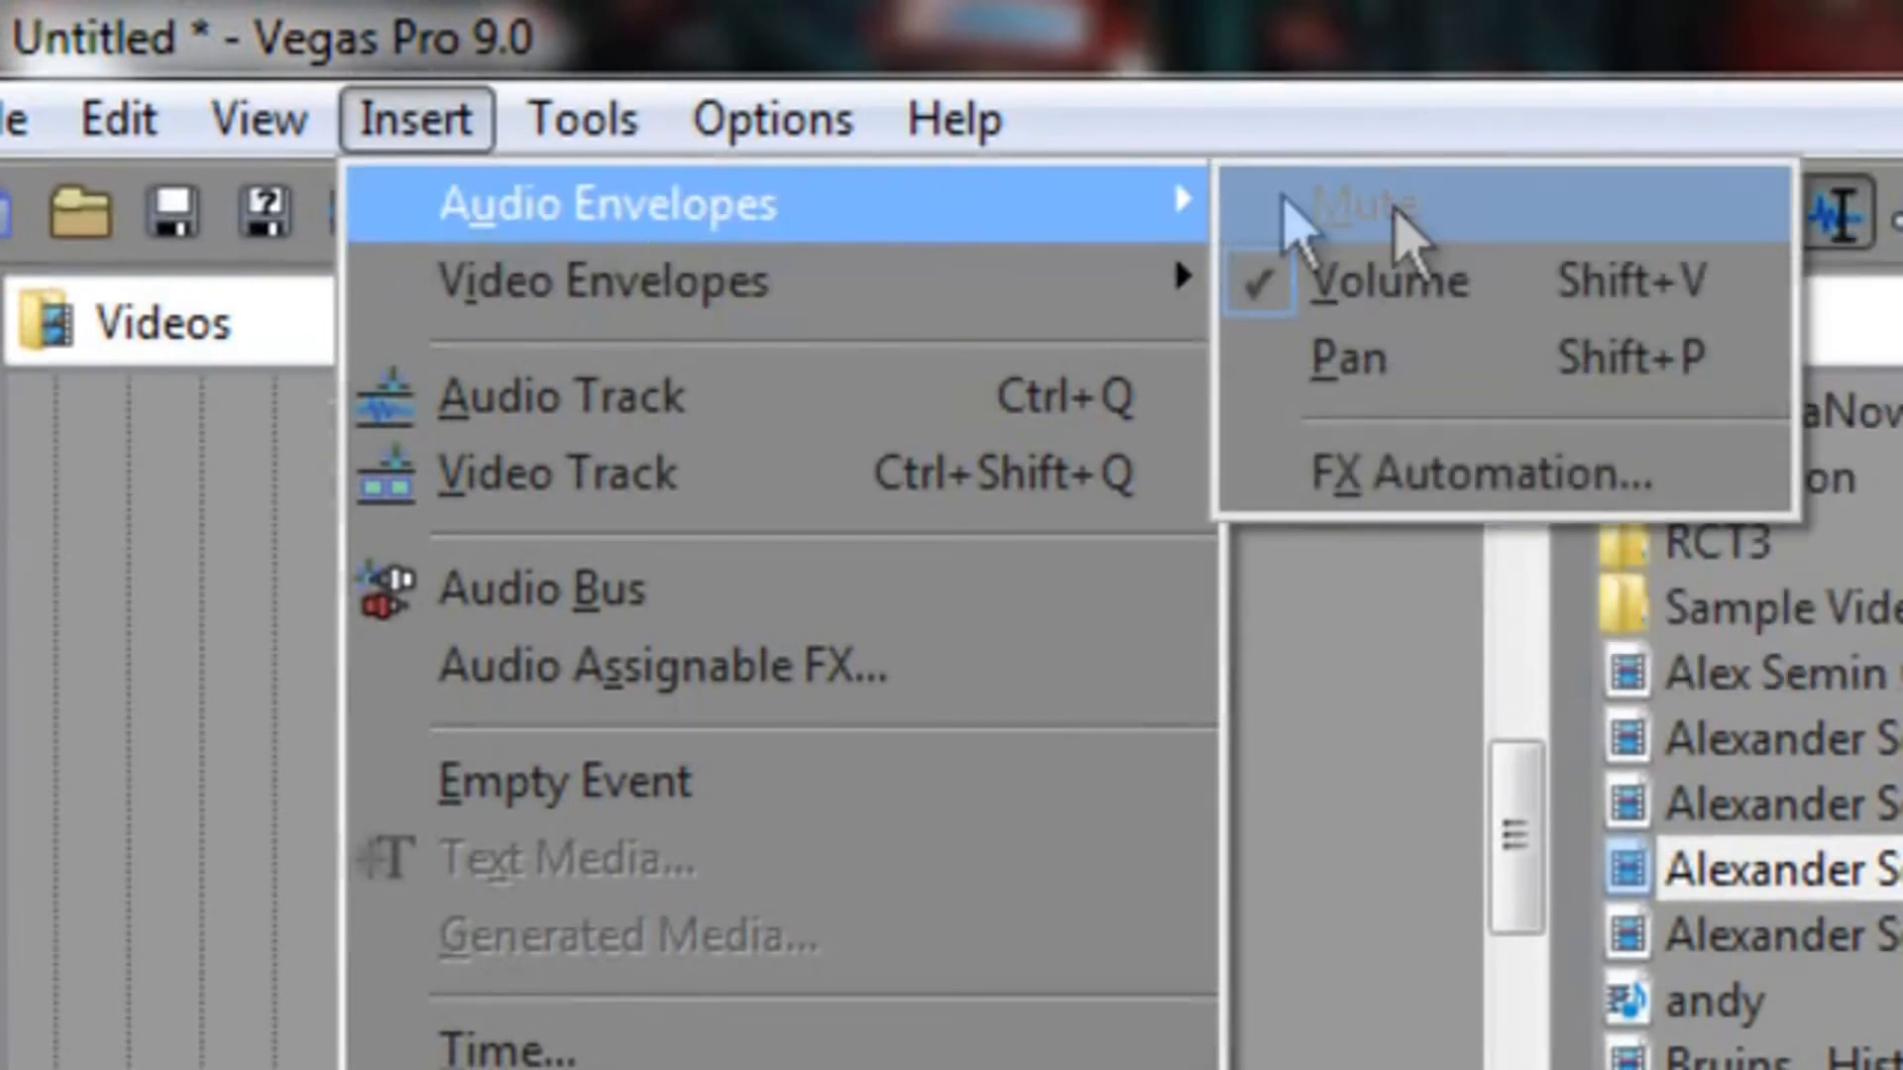
mouse_move(1485, 358)
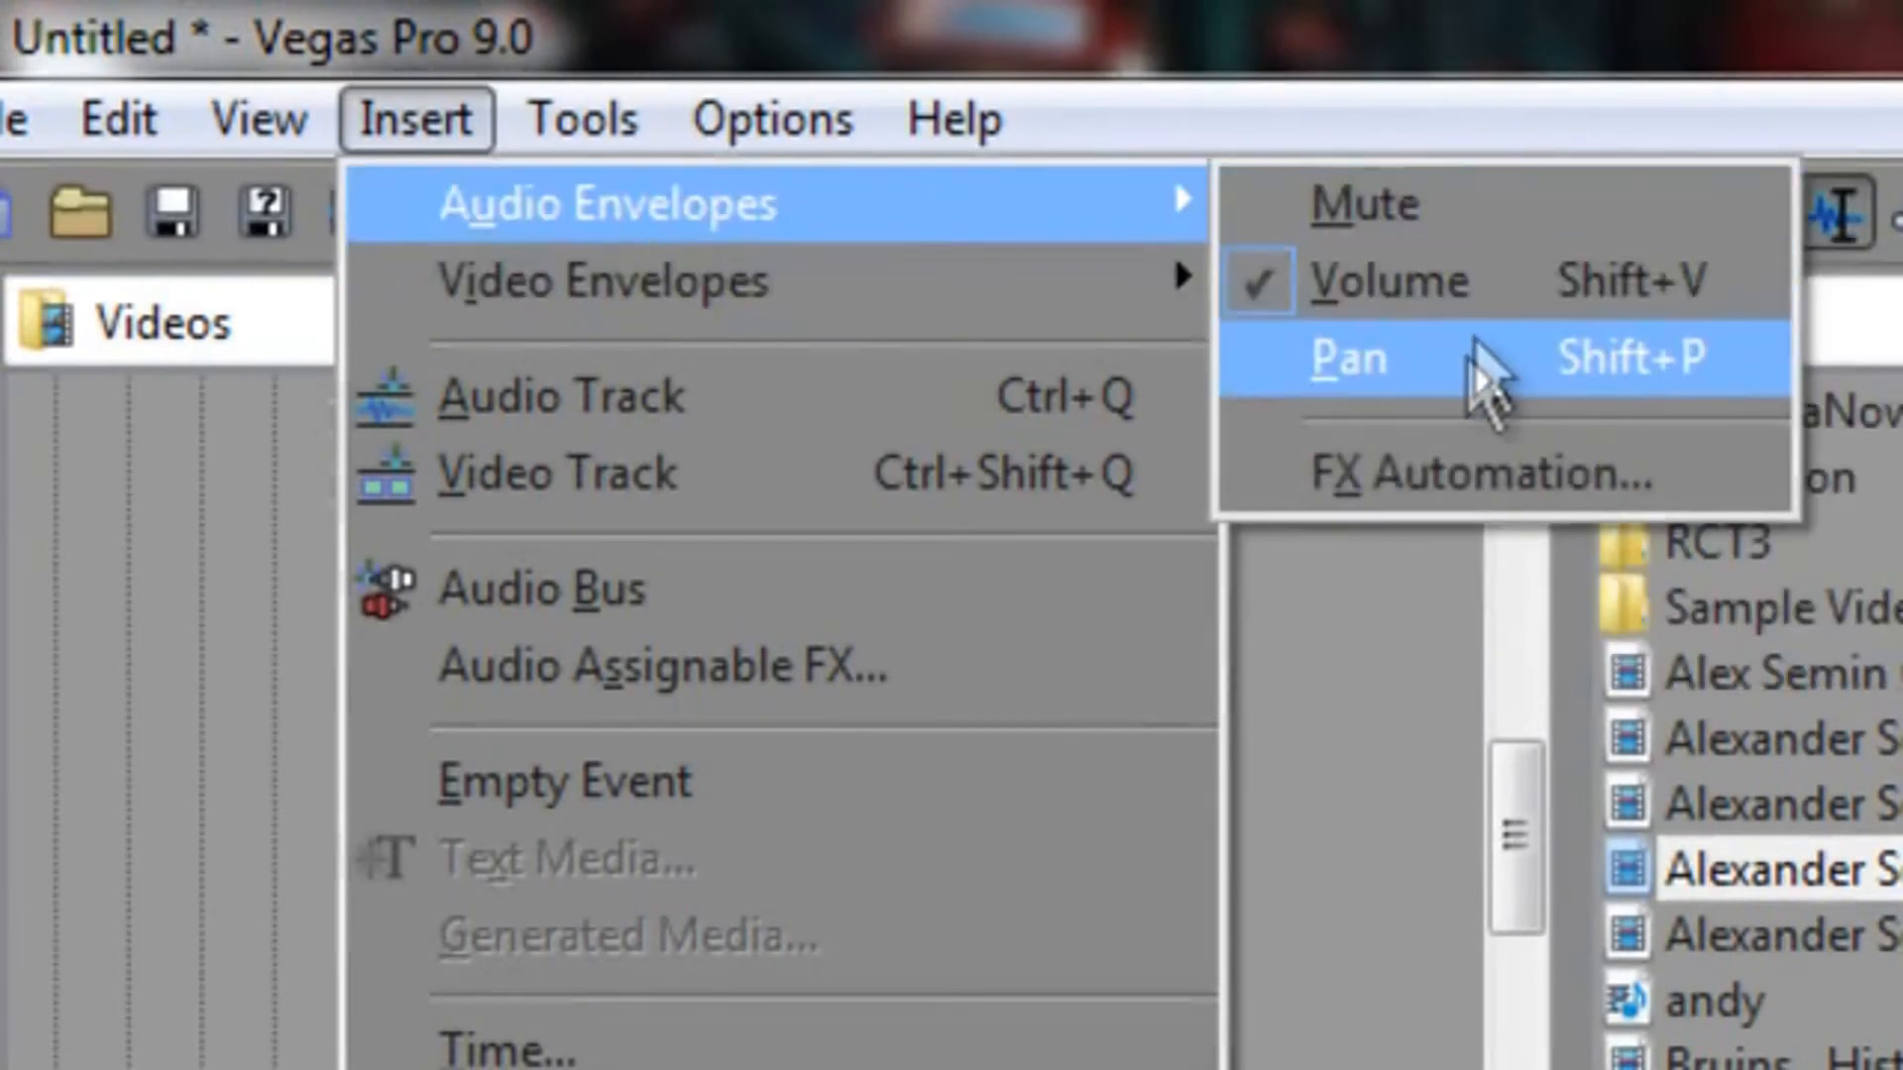